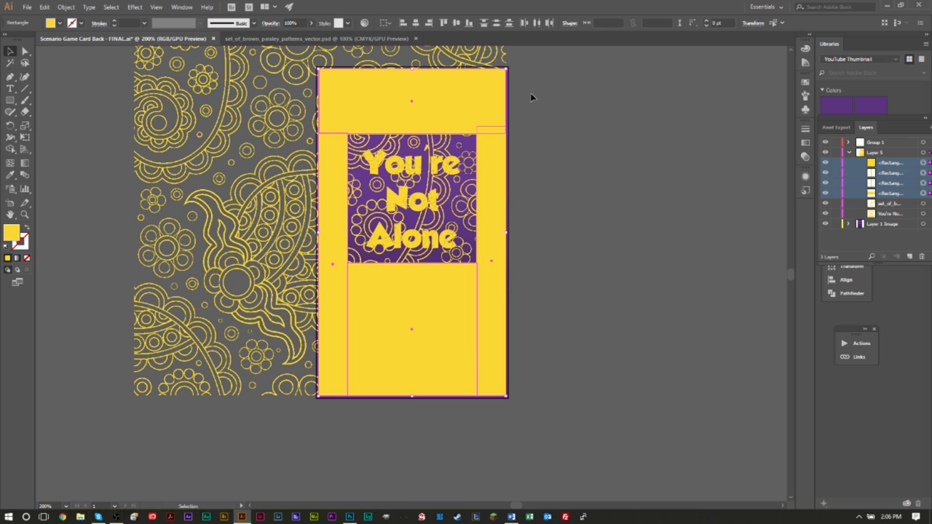
Step: Preview the clipping-mask result with Object > Clipping Mask > Make before reverting to plain purple
{"action": "left_click", "coordinate": [181, 7]}
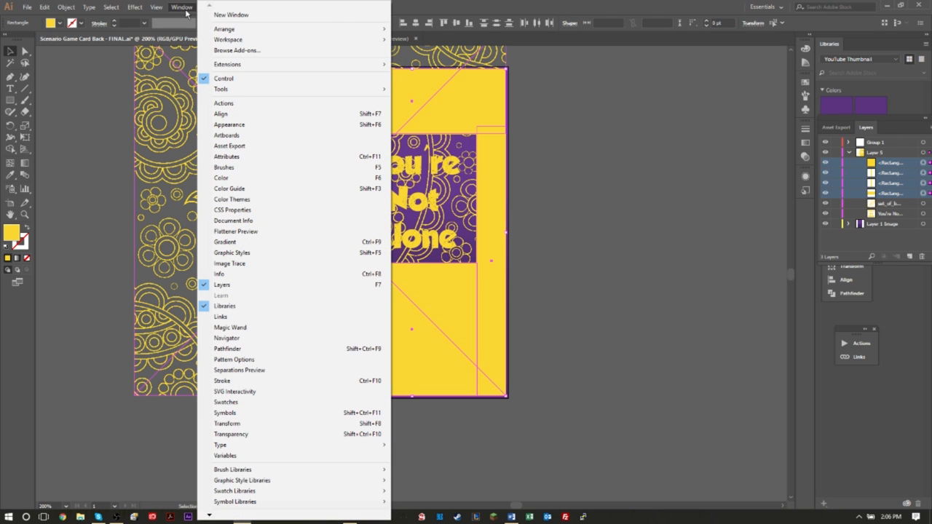
{"action": "left_click", "coordinate": [65, 6]}
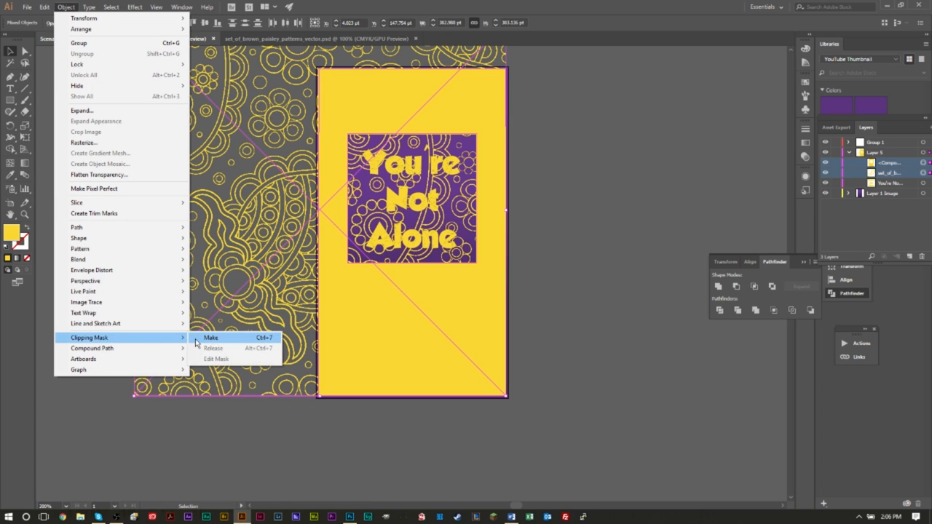
{"action": "left_click", "coordinate": [211, 337]}
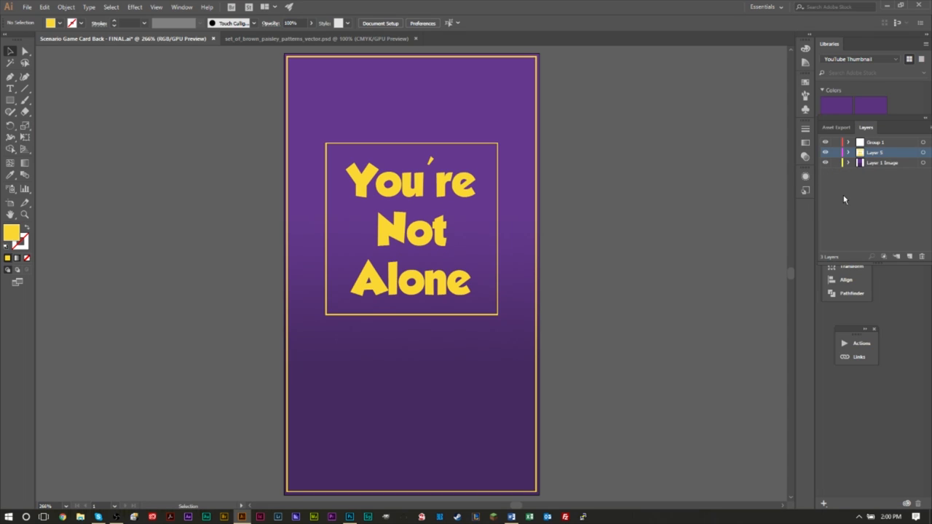
{"action": "left_click", "coordinate": [882, 163]}
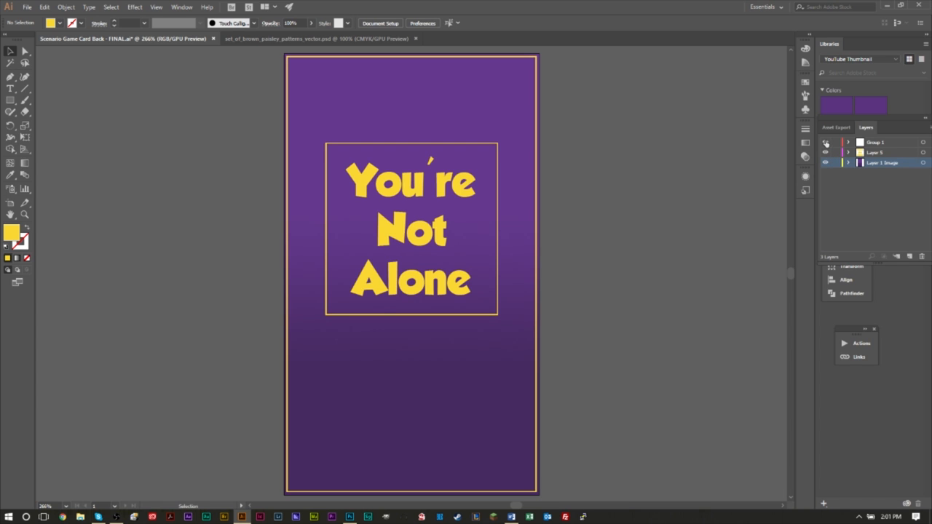
{"action": "left_click", "coordinate": [317, 39]}
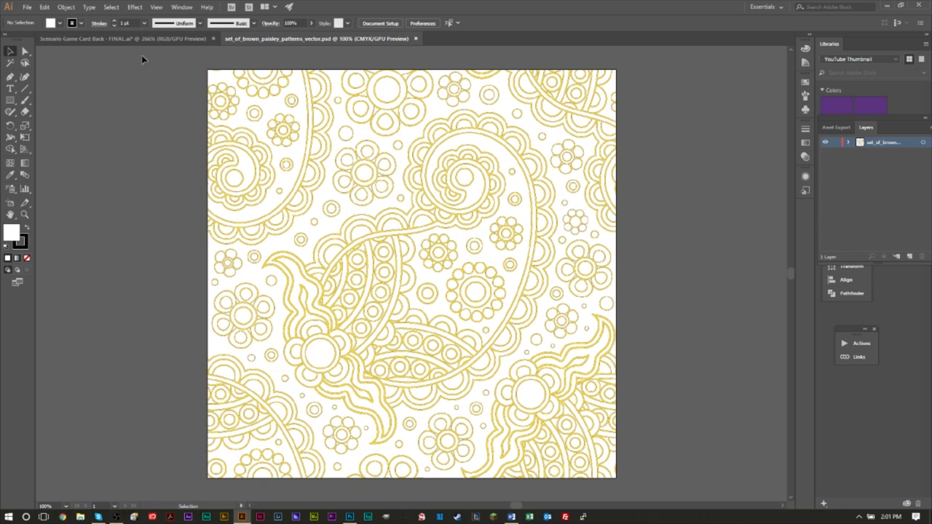
{"action": "left_click", "coordinate": [124, 39]}
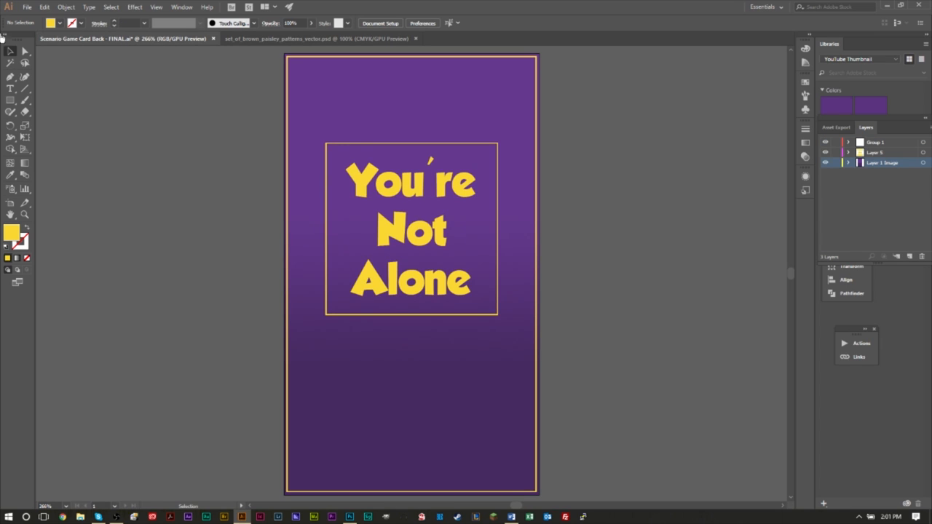
{"action": "left_click", "coordinate": [318, 38]}
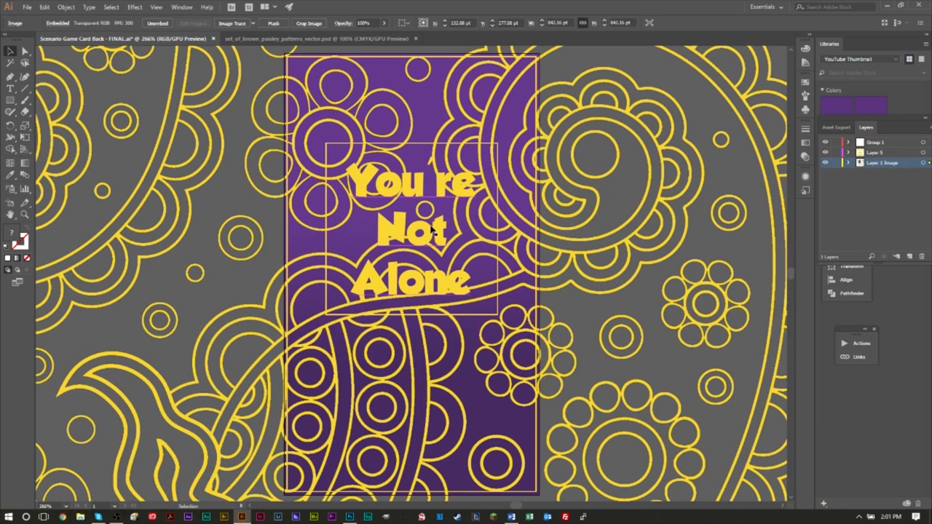
{"action": "left_click", "coordinate": [321, 39]}
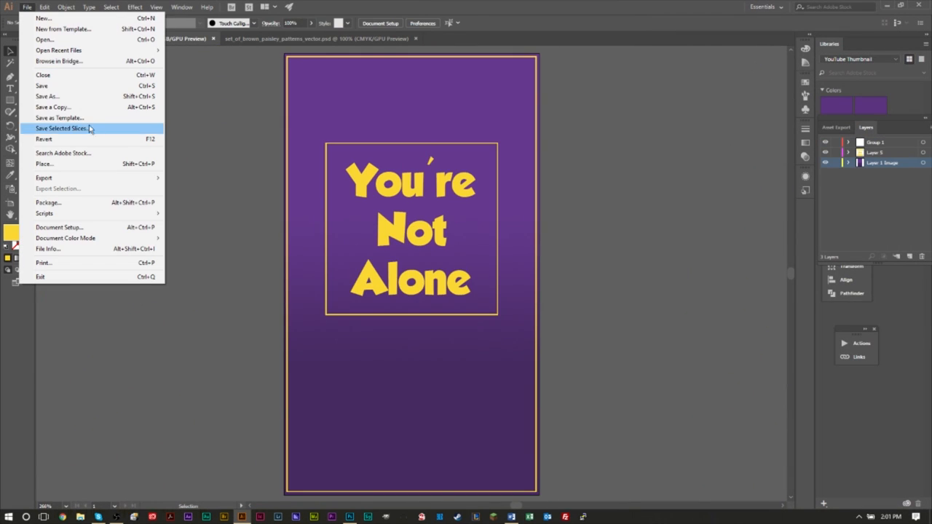
{"action": "mouse_move", "coordinate": [85, 164]}
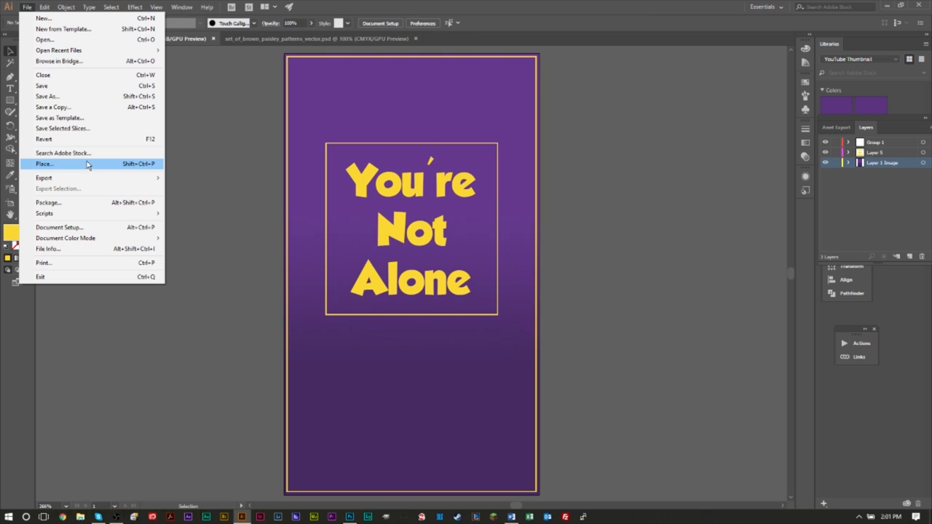
Step: Place set_of_brown_paisley_patterns_vector.psd from the Desktop and drag it over the artboard
{"action": "left_click", "coordinate": [44, 164]}
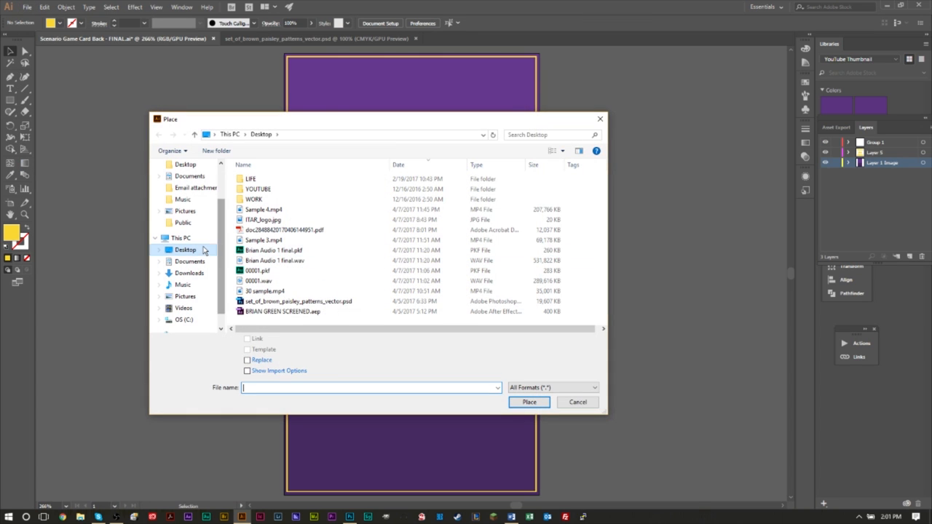
{"action": "left_click", "coordinate": [577, 402]}
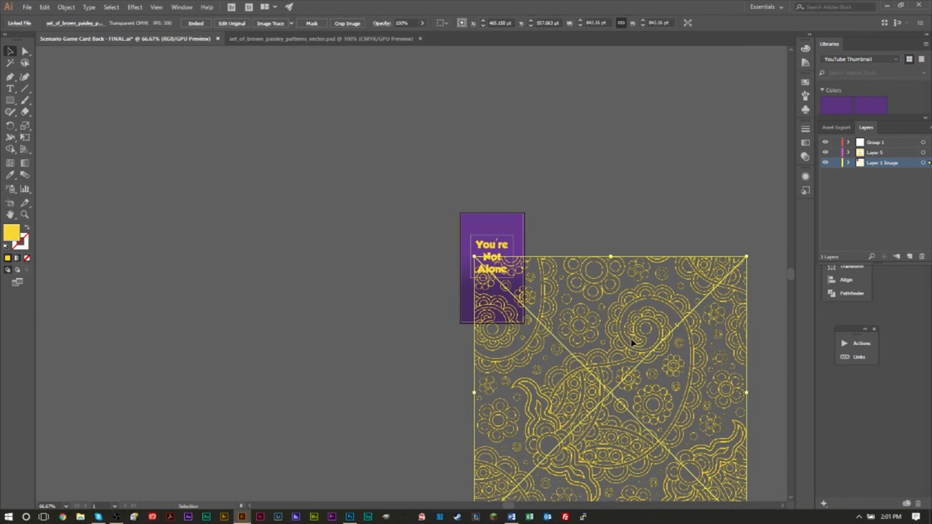
{"action": "left_click_drag", "start_coordinate": [633, 342], "coordinate": [409, 138]}
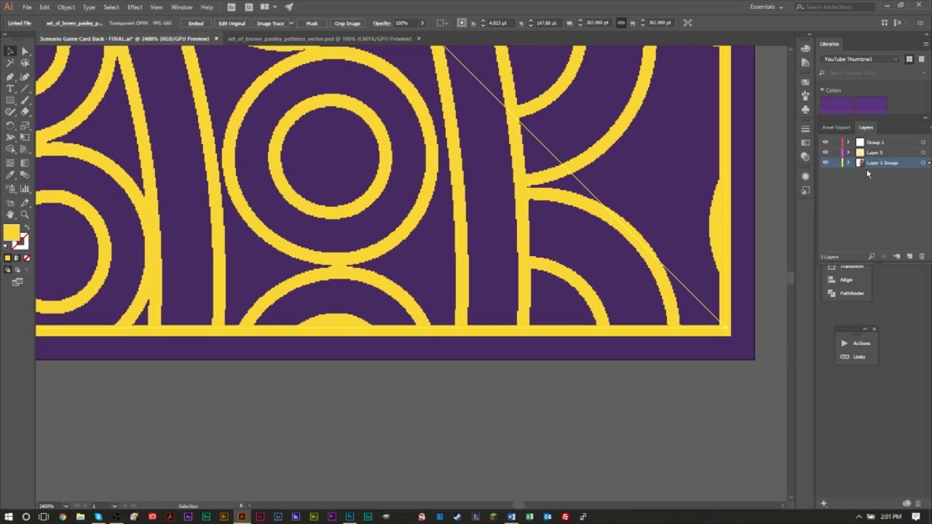
Step: Expand the image layer and Layer 5 in the Layers panel
{"action": "left_click", "coordinate": [848, 162]}
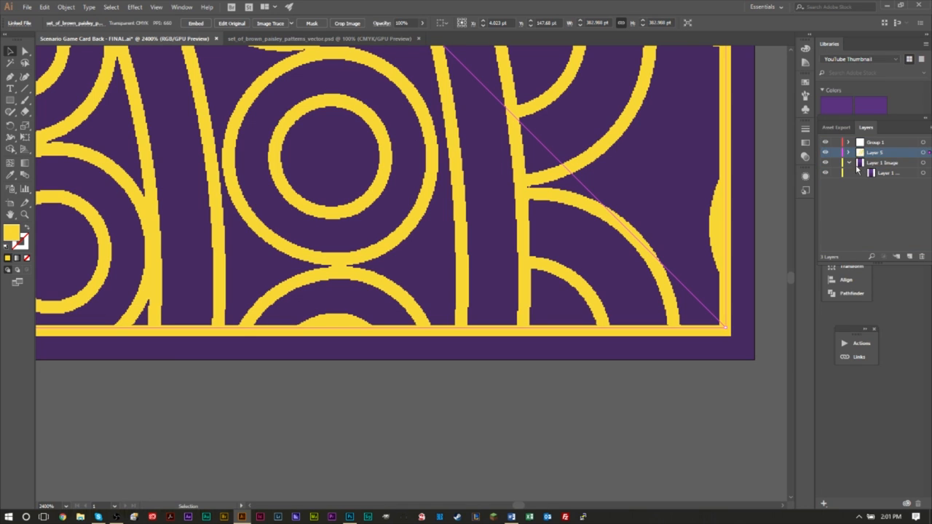
{"action": "left_click", "coordinate": [848, 152]}
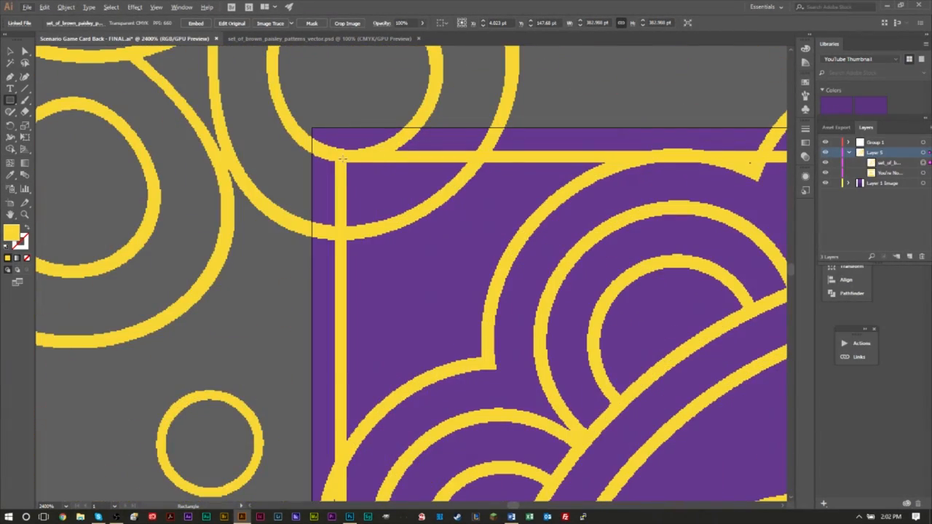
Step: Draw a rectangle over the card area, select it with the paisley pattern, and clip them
{"action": "left_click_drag", "start_coordinate": [341, 158], "coordinate": [676, 393]}
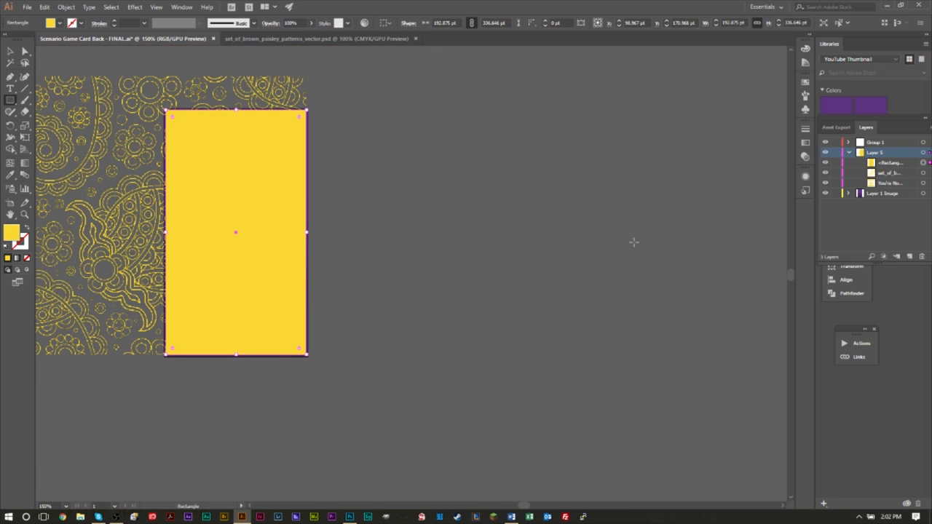
{"action": "left_click", "coordinate": [888, 163]}
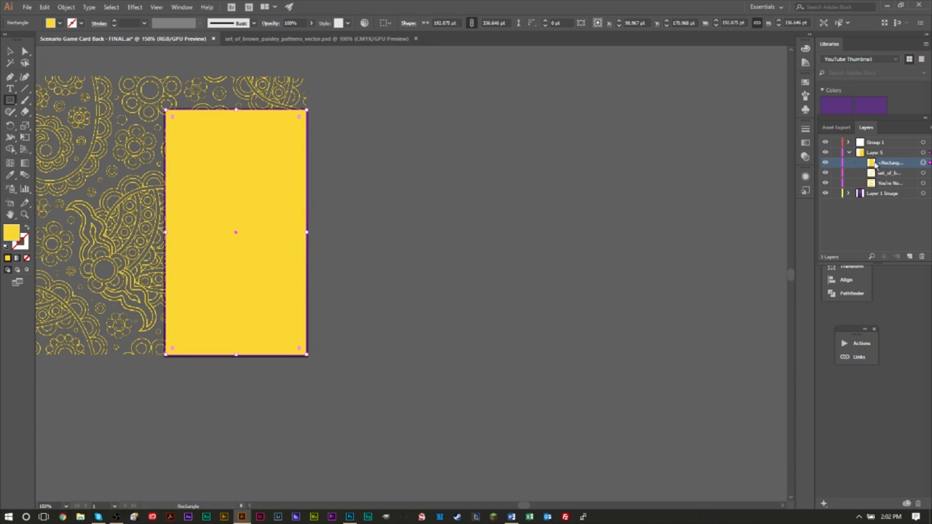
{"action": "left_click", "coordinate": [826, 162]}
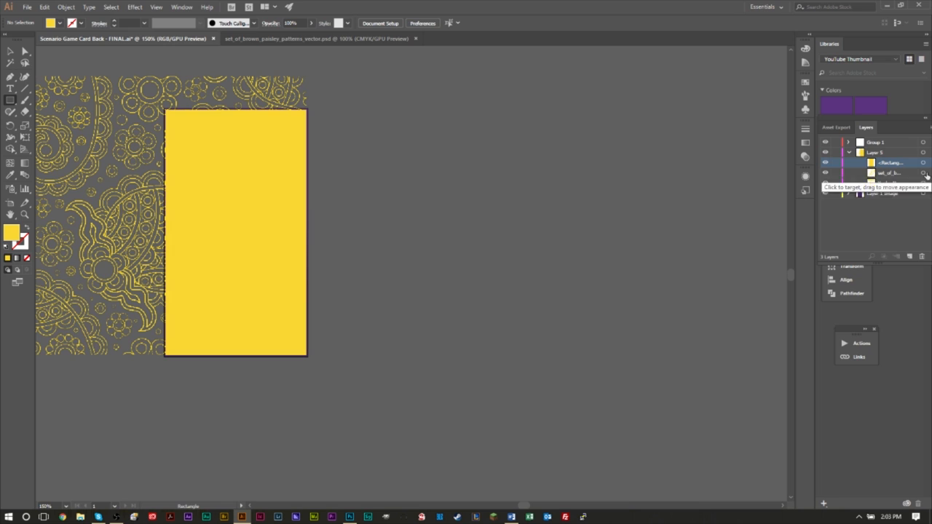
{"action": "left_click", "coordinate": [888, 174]}
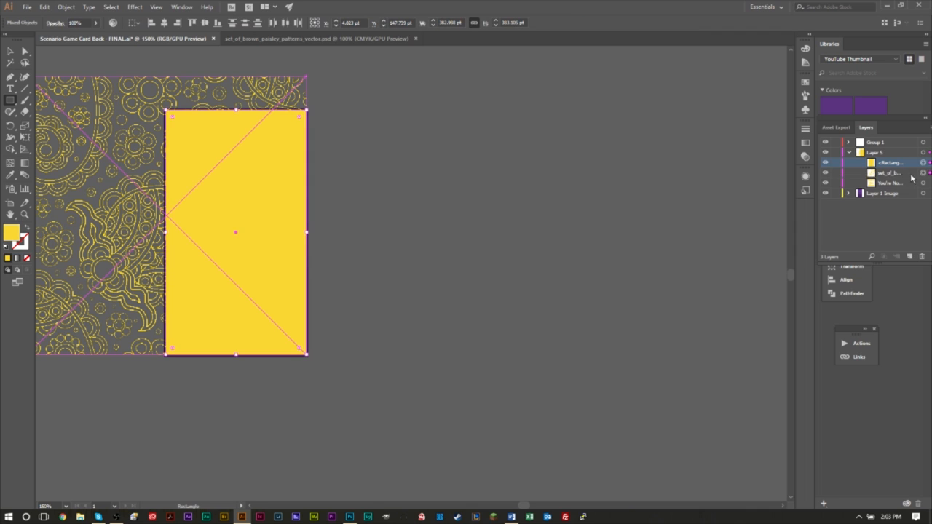
{"action": "left_click", "coordinate": [889, 173]}
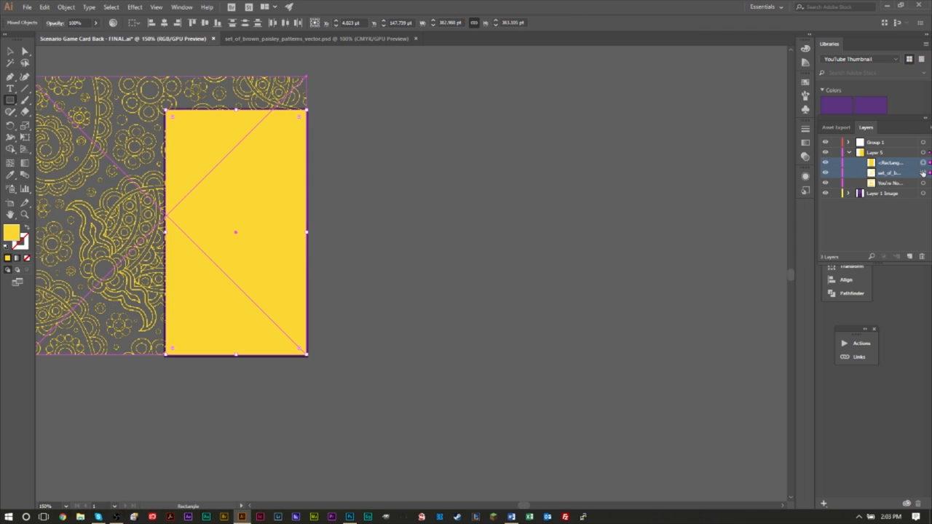
{"action": "left_click", "coordinate": [66, 7]}
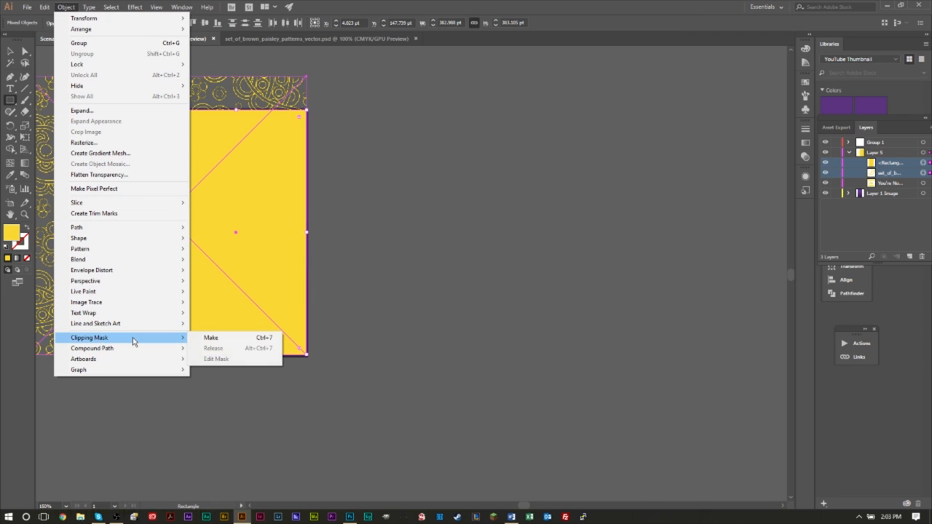
{"action": "left_click", "coordinate": [210, 337]}
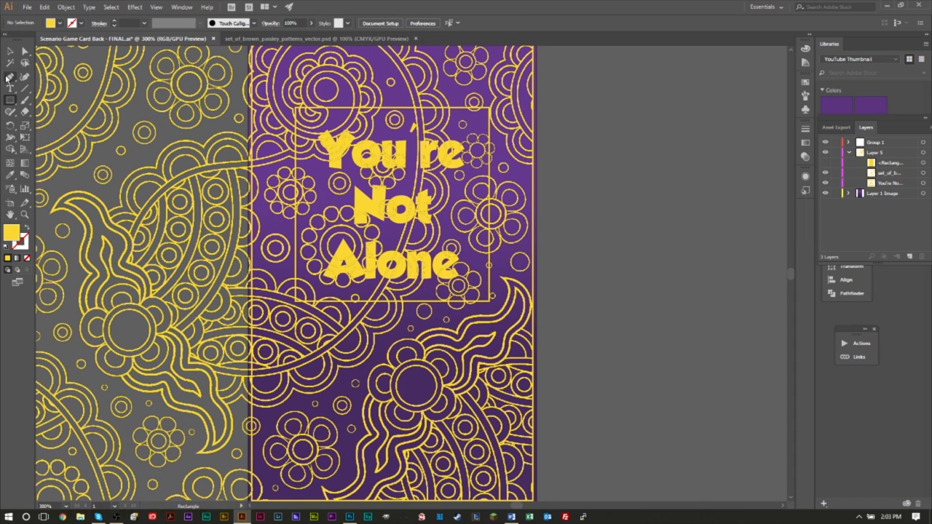
Step: Pick the Rectangle tool for the yellow rectangles around the title box
{"action": "left_click", "coordinate": [888, 162]}
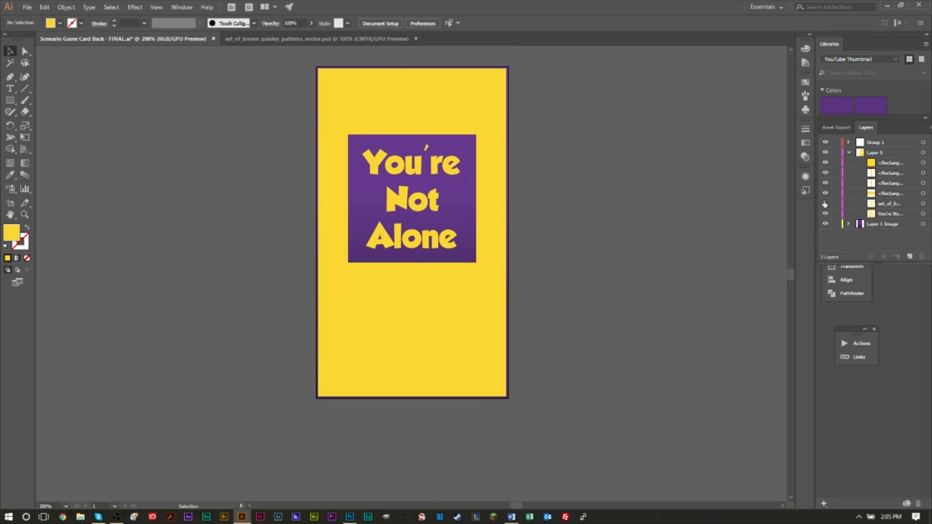
Step: Show the paisley again and unite the four yellow frame rectangles with Pathfinder
{"action": "left_click", "coordinate": [824, 203]}
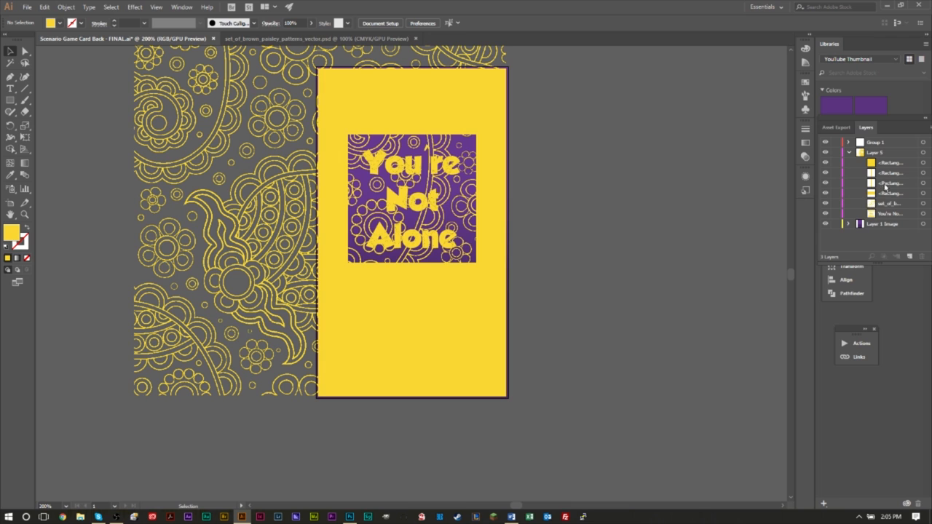
{"action": "left_click", "coordinate": [889, 193]}
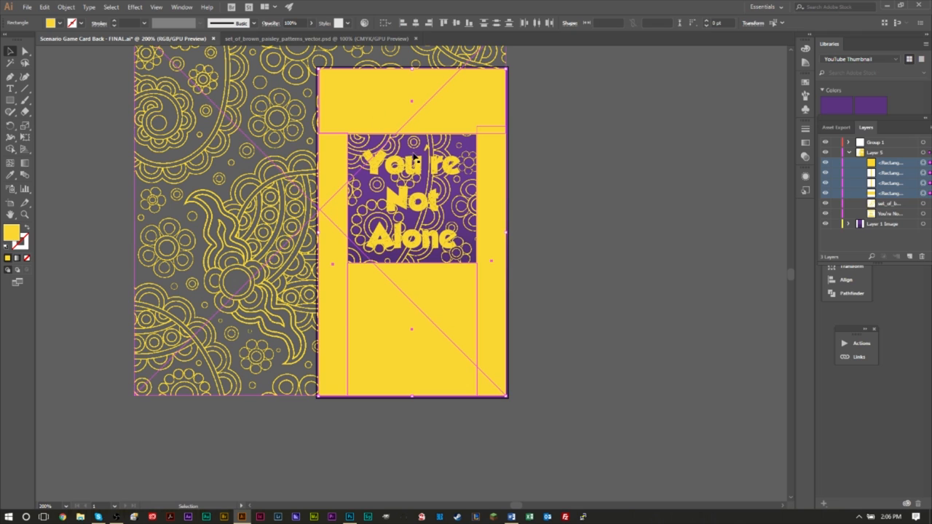
{"action": "left_click", "coordinate": [181, 7]}
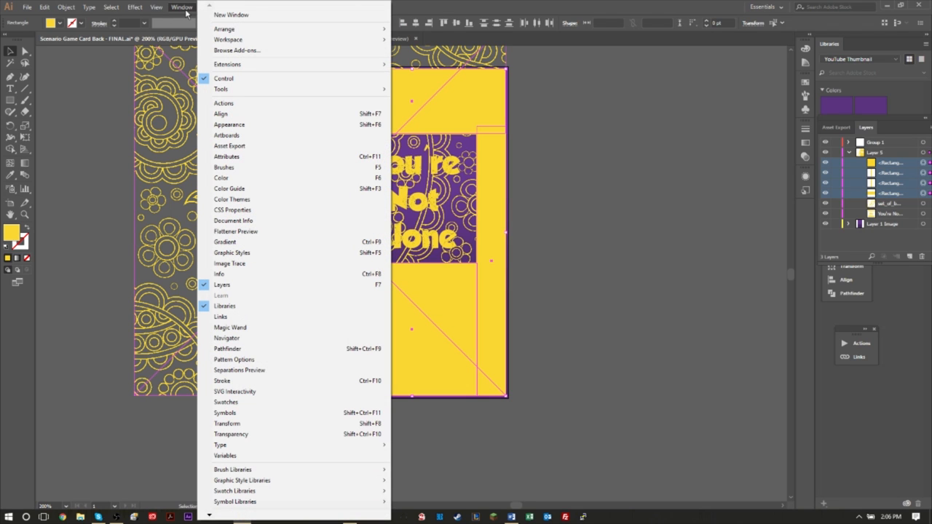
{"action": "mouse_move", "coordinate": [248, 241]}
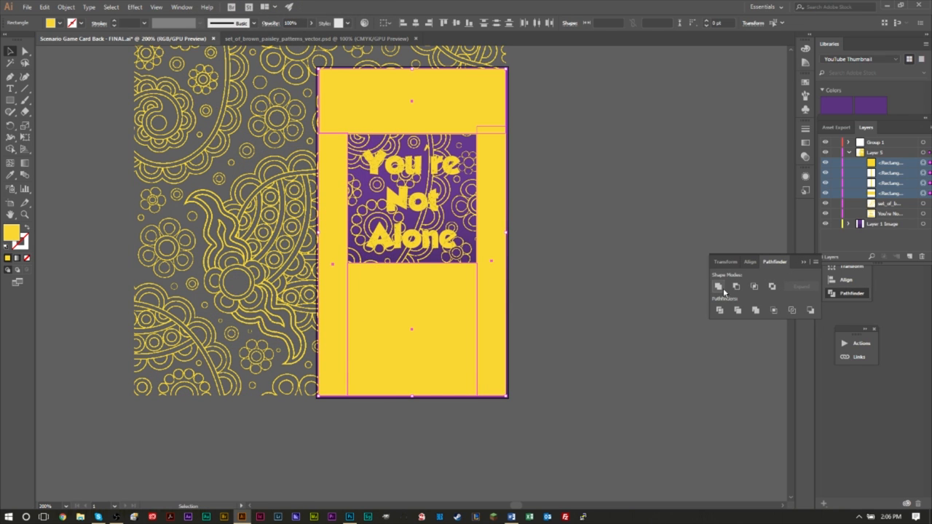
{"action": "mouse_move", "coordinate": [717, 286]}
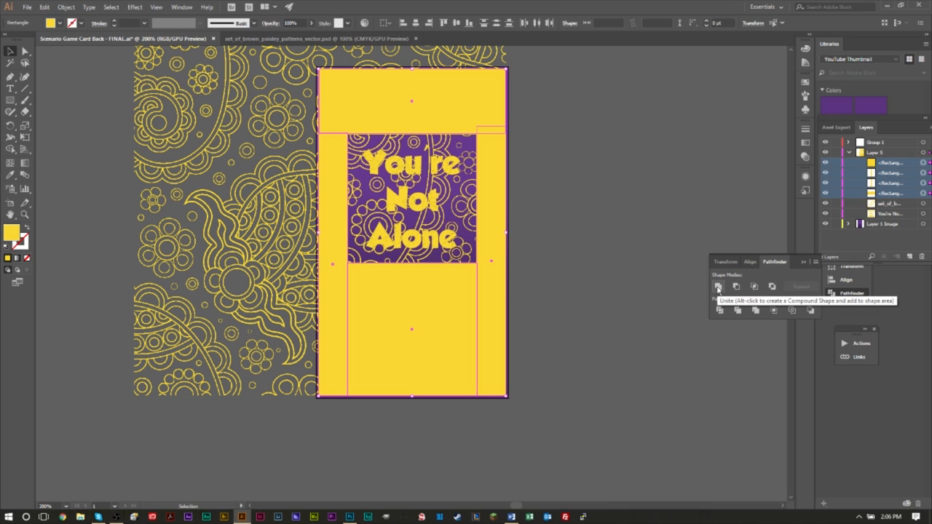
{"action": "left_click", "coordinate": [719, 286]}
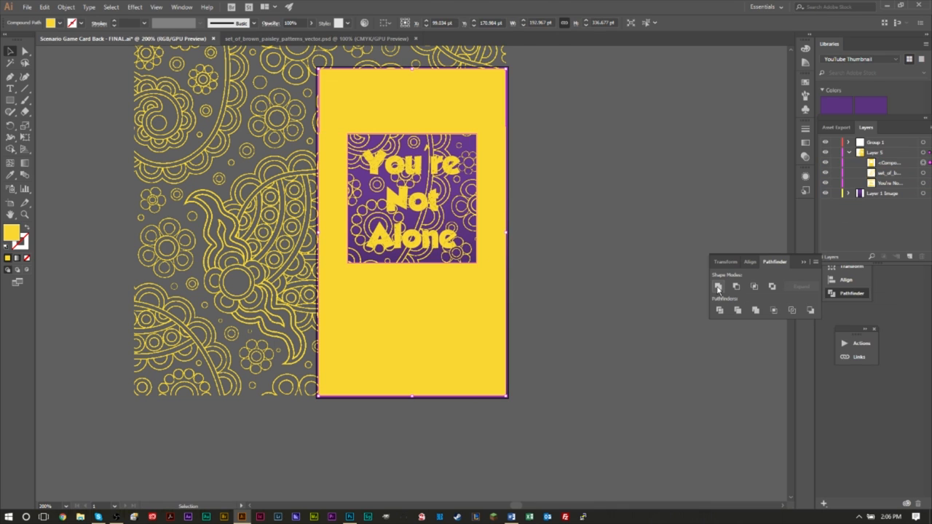
{"action": "left_click", "coordinate": [888, 163]}
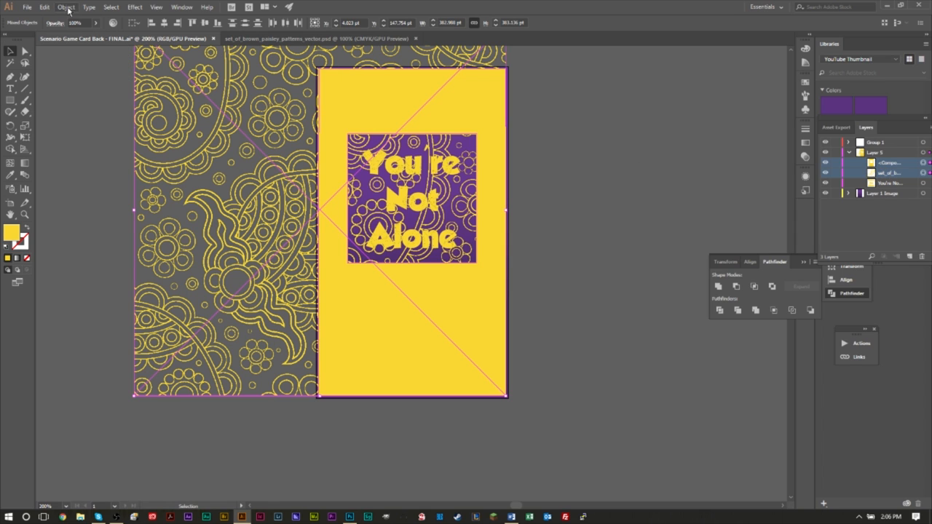
Step: Clip the paisley pattern to the merged frame shape, then zoom out
{"action": "left_click", "coordinate": [66, 7]}
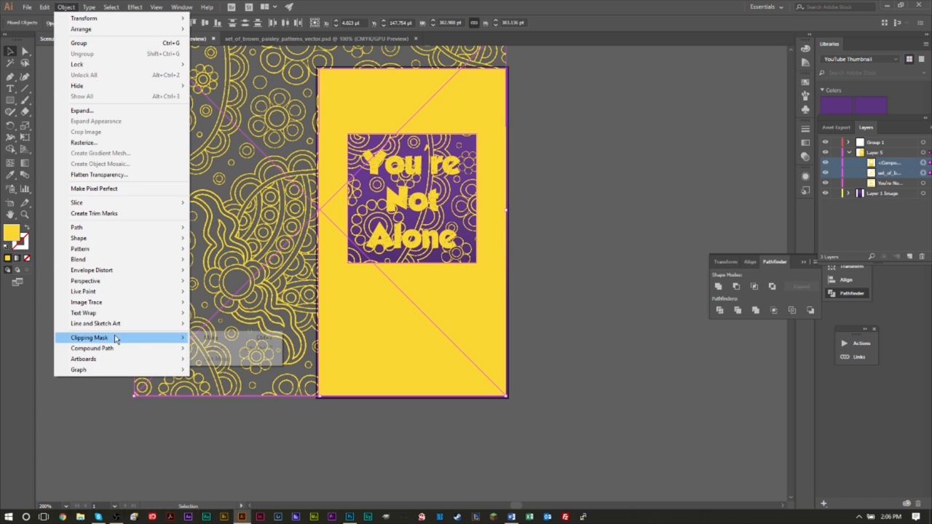
{"action": "left_click", "coordinate": [89, 337]}
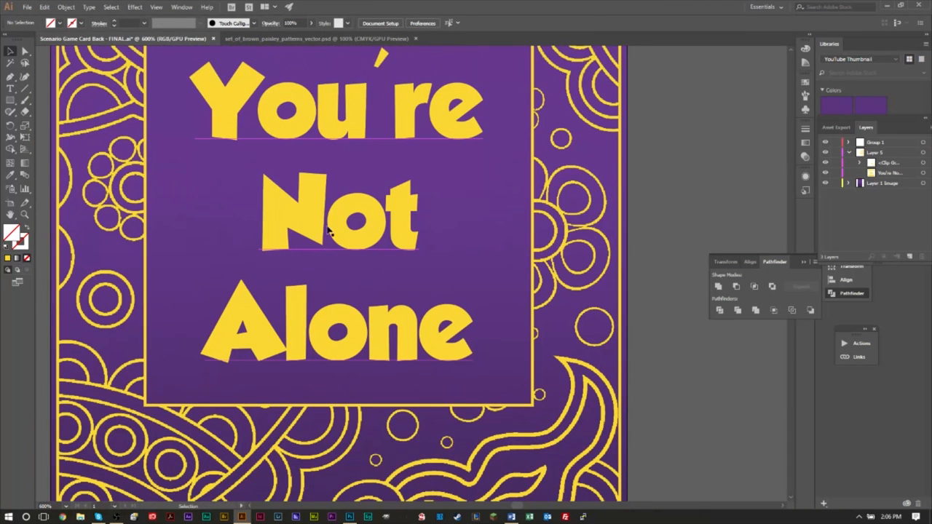
{"action": "key", "text": "ctrl+-"}
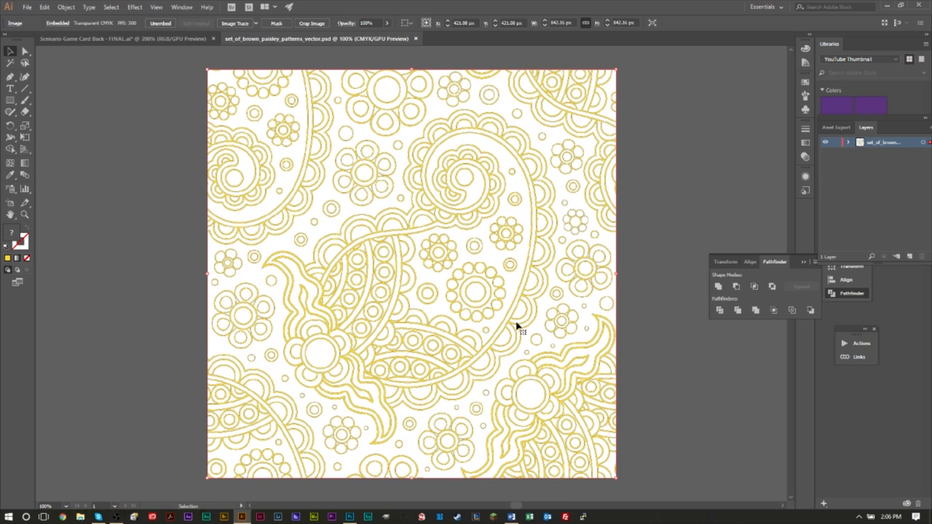
{"action": "mouse_move", "coordinate": [570, 366]}
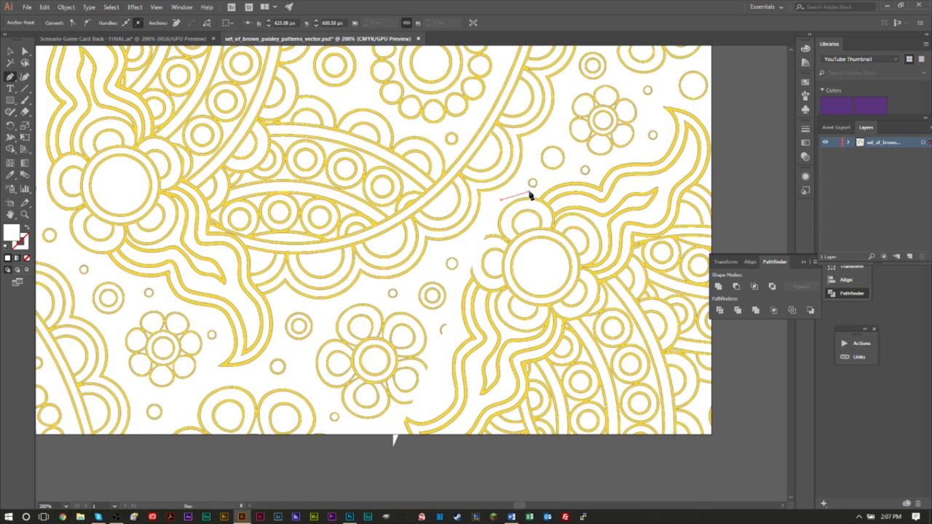
Step: Place Pen tool points outlining the lower-right paisley motif
{"action": "left_click", "coordinate": [564, 177]}
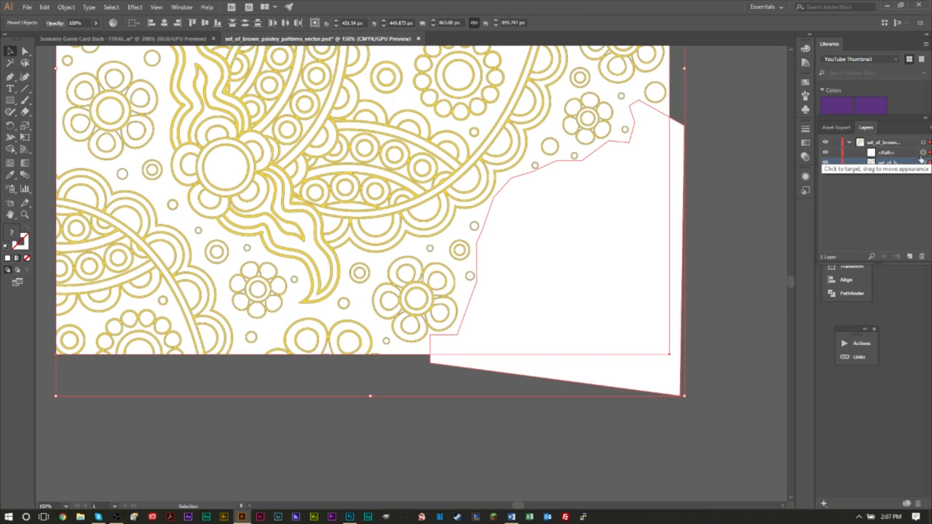
Step: Select the traced outline with the pattern and apply the clipping mask
{"action": "left_click", "coordinate": [888, 163]}
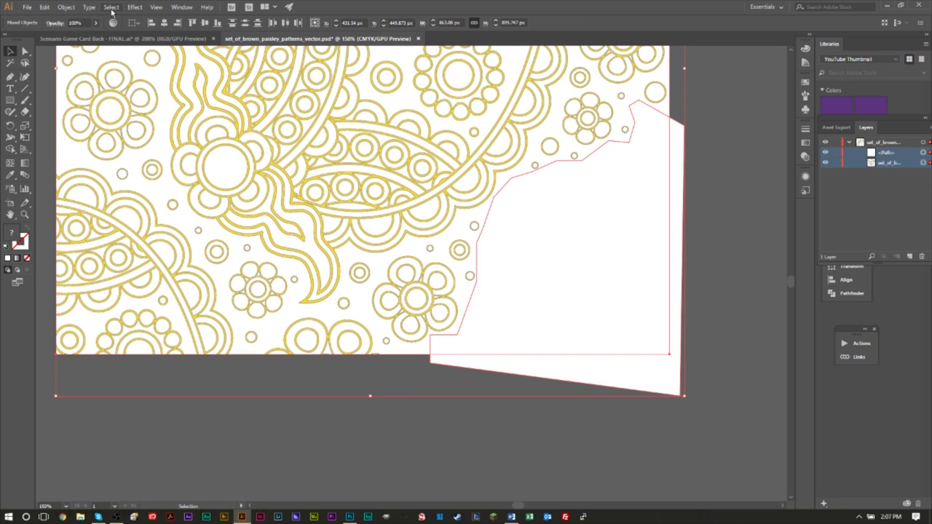
{"action": "left_click", "coordinate": [65, 7]}
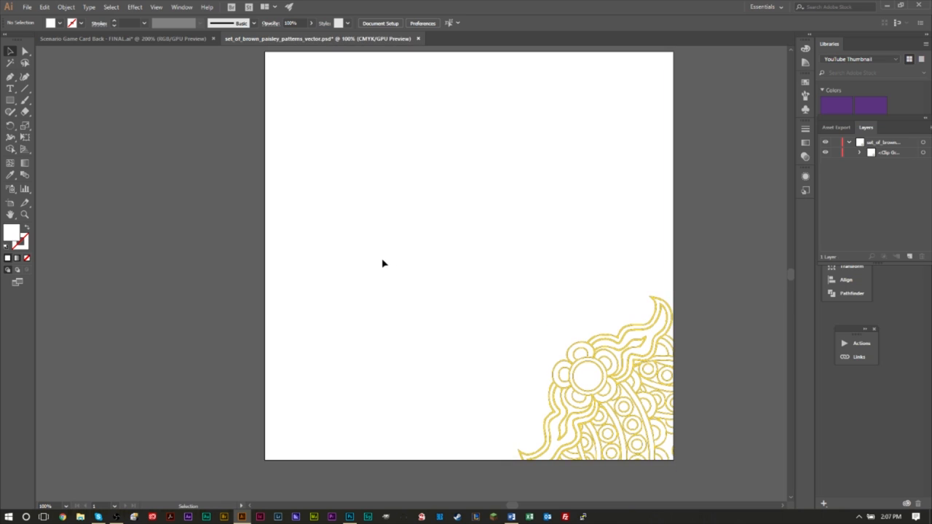
{"action": "mouse_move", "coordinate": [501, 286]}
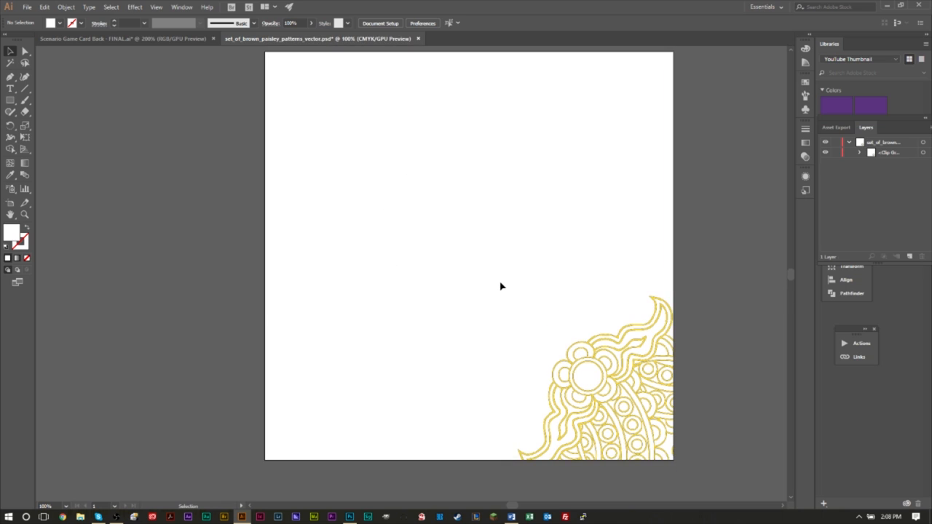
Step: Export the motif to the Desktop as a High 300 ppi transparent PNG
{"action": "left_click", "coordinate": [28, 6]}
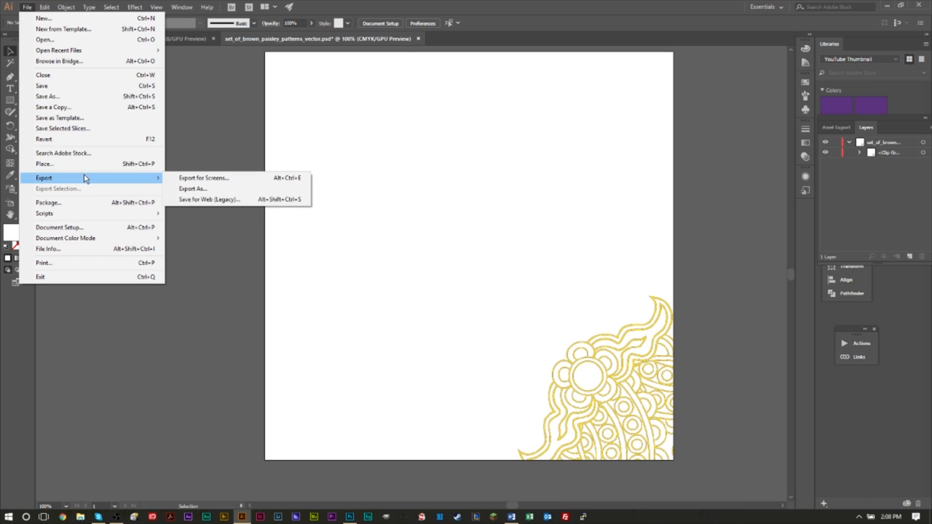
{"action": "left_click", "coordinate": [192, 189]}
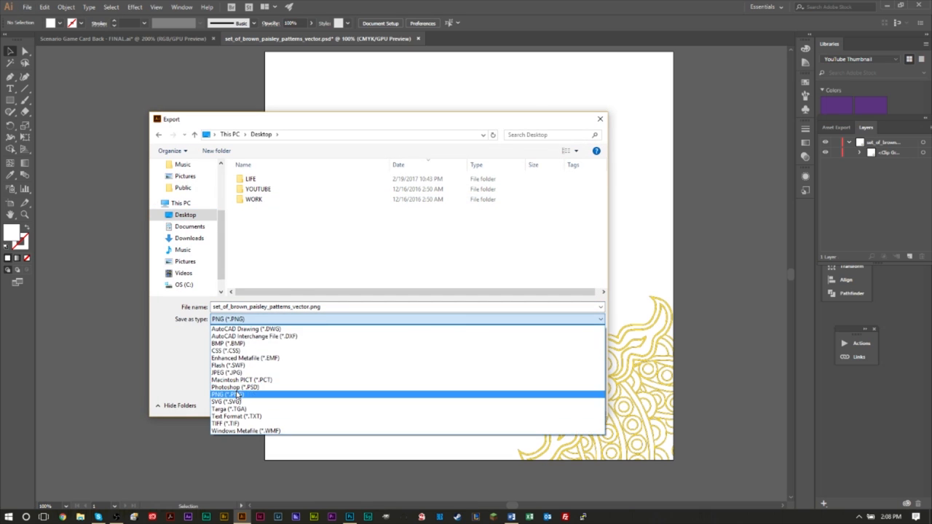
{"action": "left_click", "coordinate": [225, 394]}
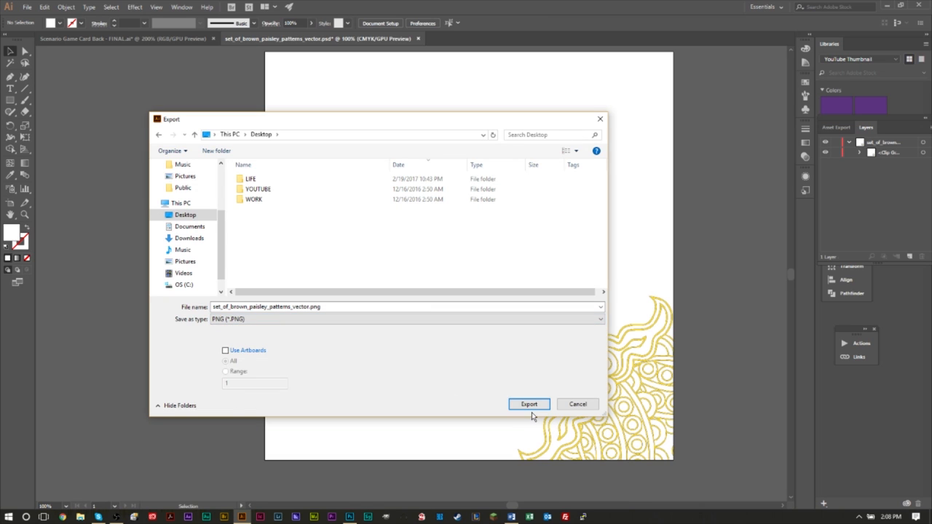
{"action": "left_click", "coordinate": [529, 404]}
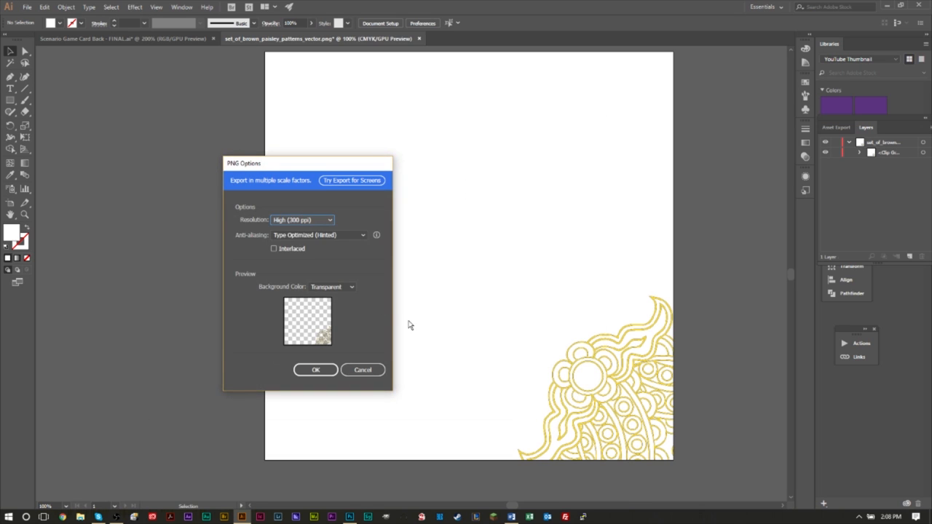
{"action": "mouse_move", "coordinate": [383, 305]}
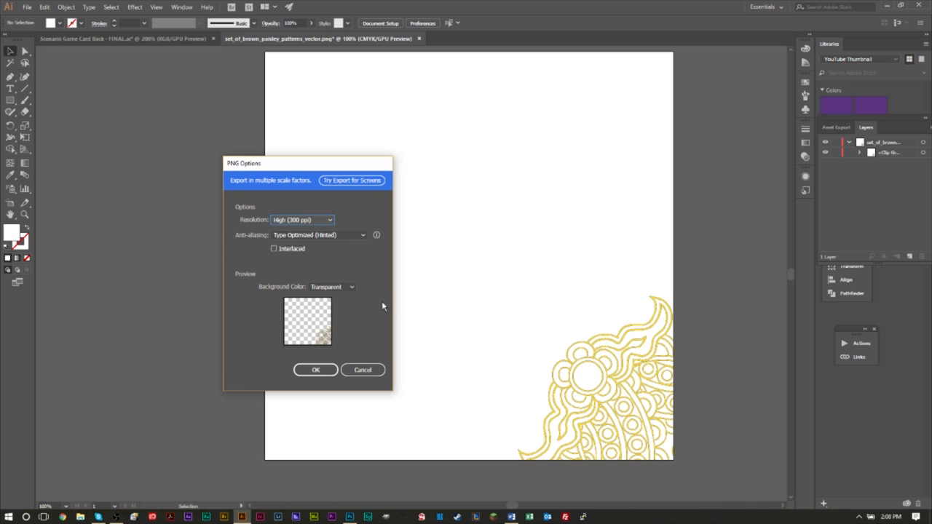
{"action": "mouse_move", "coordinate": [341, 319]}
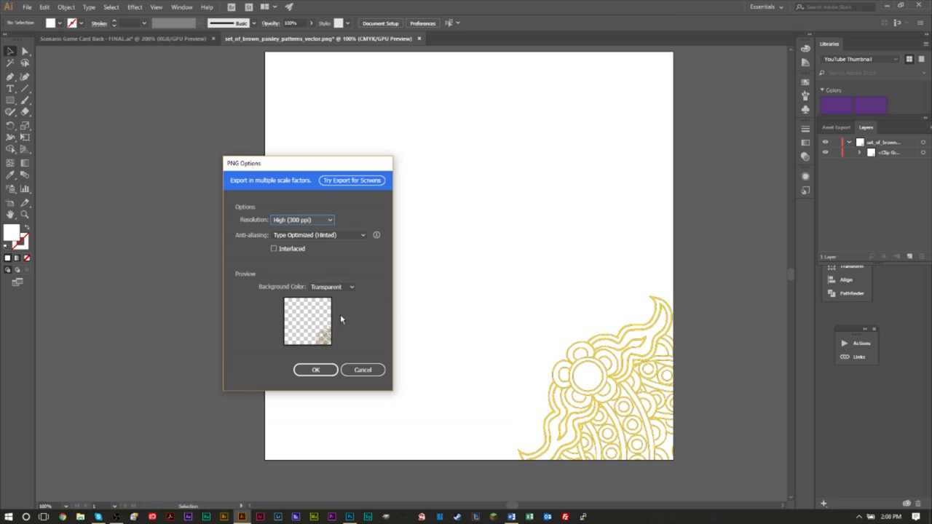
{"action": "left_click", "coordinate": [315, 370]}
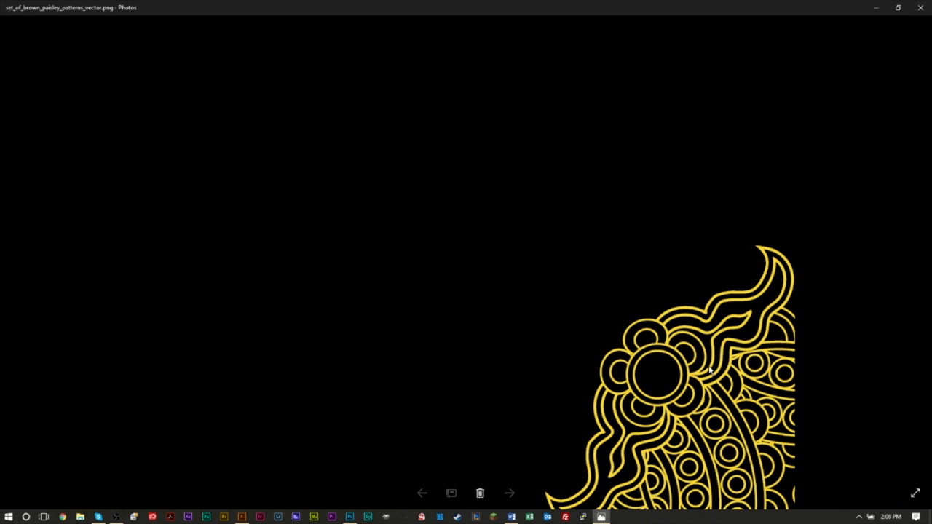
{"action": "mouse_move", "coordinate": [710, 314]}
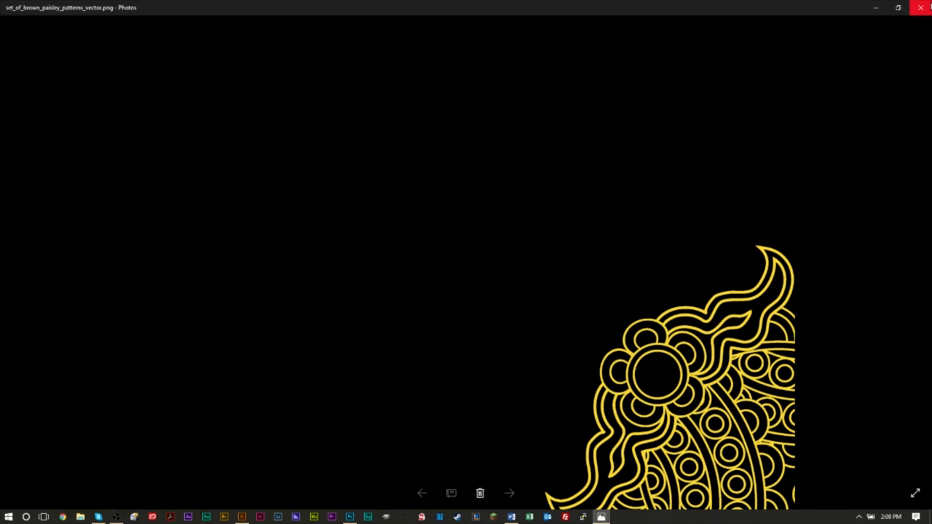
{"action": "mouse_move", "coordinate": [921, 8]}
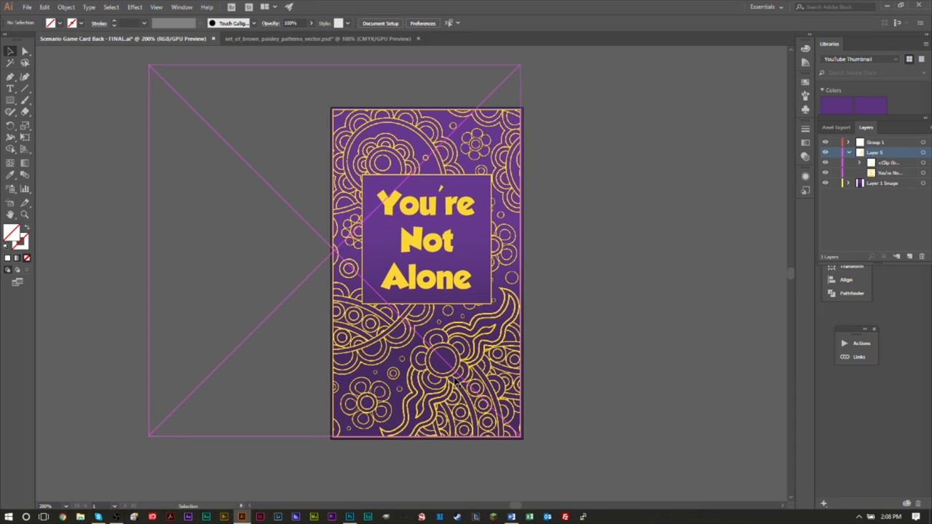
{"action": "mouse_move", "coordinate": [385, 429]}
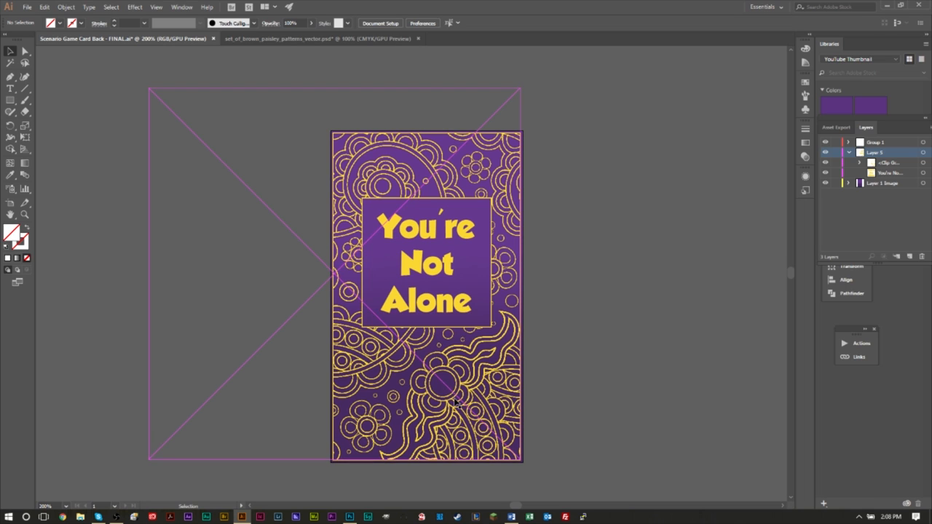
{"action": "mouse_move", "coordinate": [369, 154]}
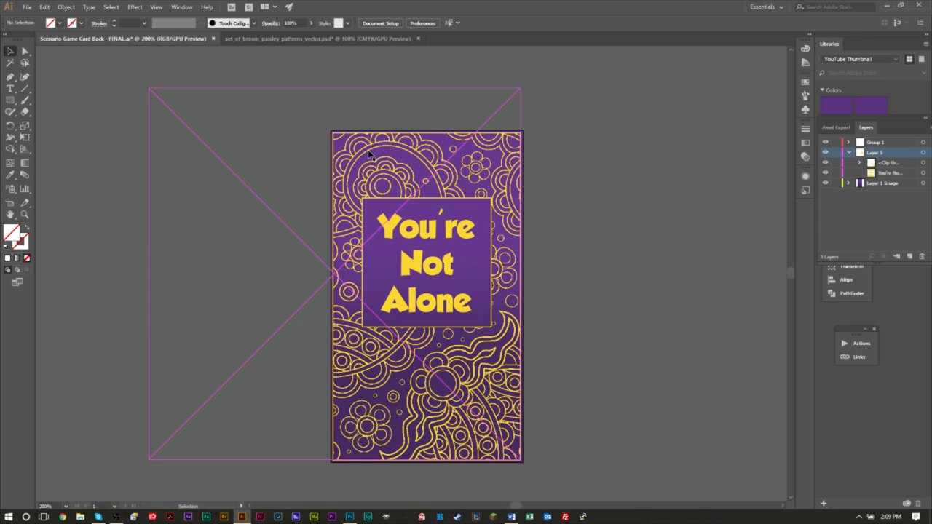
{"action": "mouse_move", "coordinate": [362, 163]}
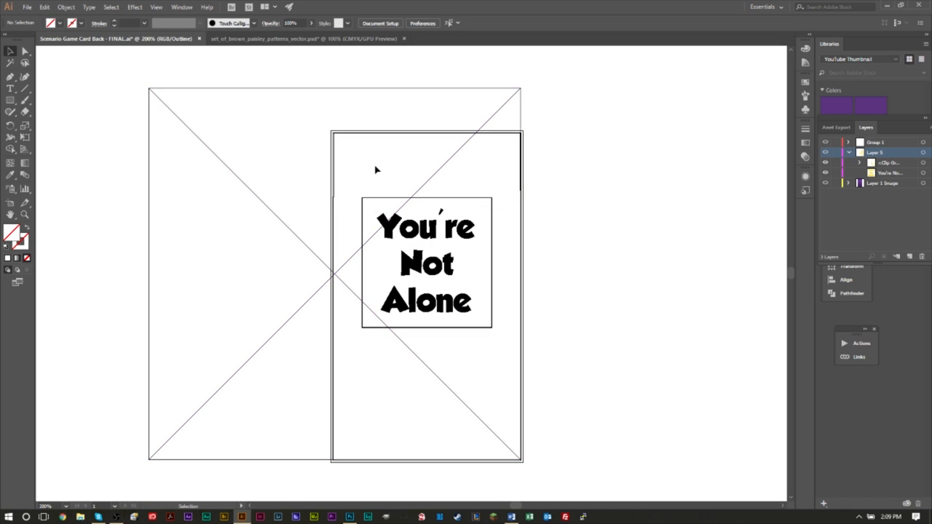
{"action": "mouse_move", "coordinate": [404, 170]}
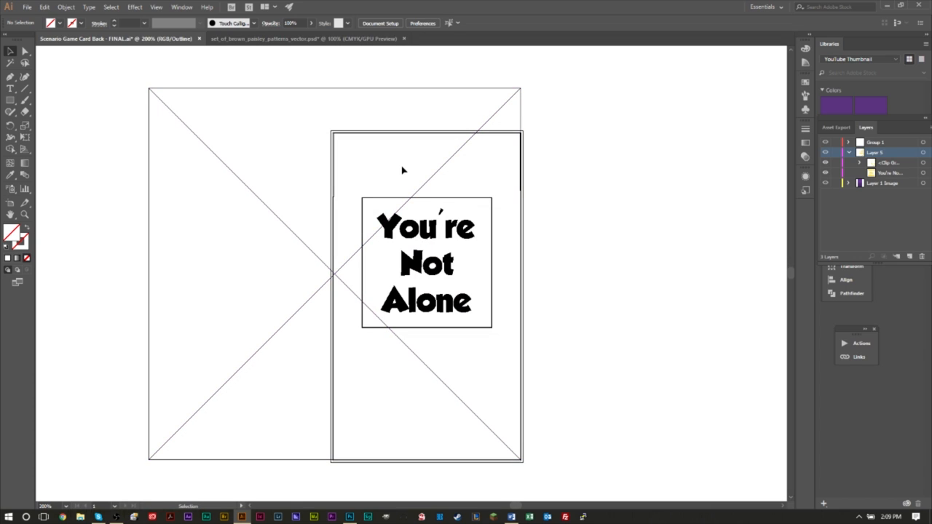
{"action": "mouse_move", "coordinate": [239, 207]}
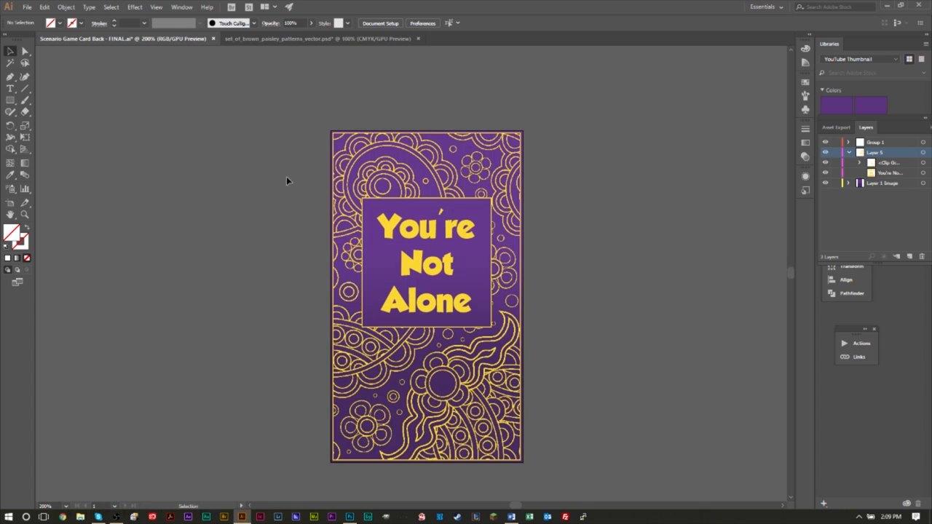
Step: Export the card to the Desktop as a JPEG, accepting maximum quality at 300 ppi
{"action": "left_click", "coordinate": [27, 6]}
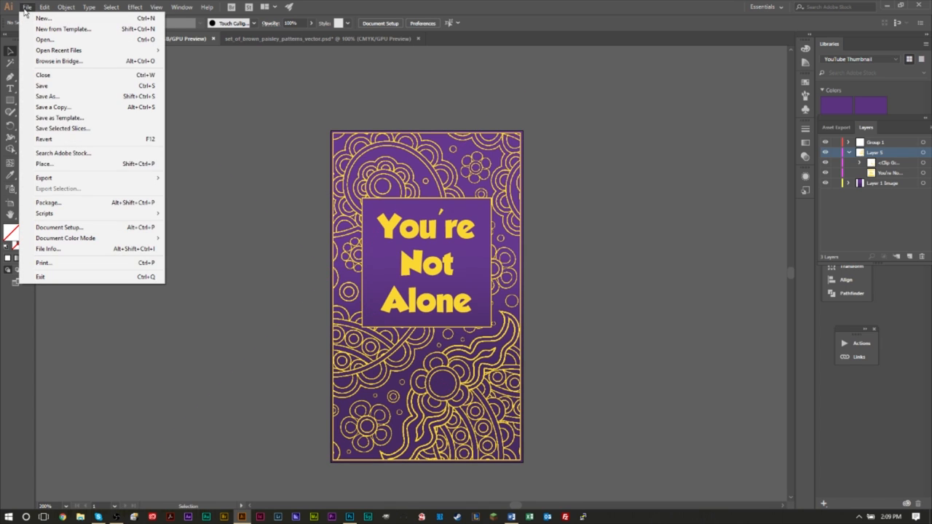
{"action": "mouse_move", "coordinate": [44, 178]}
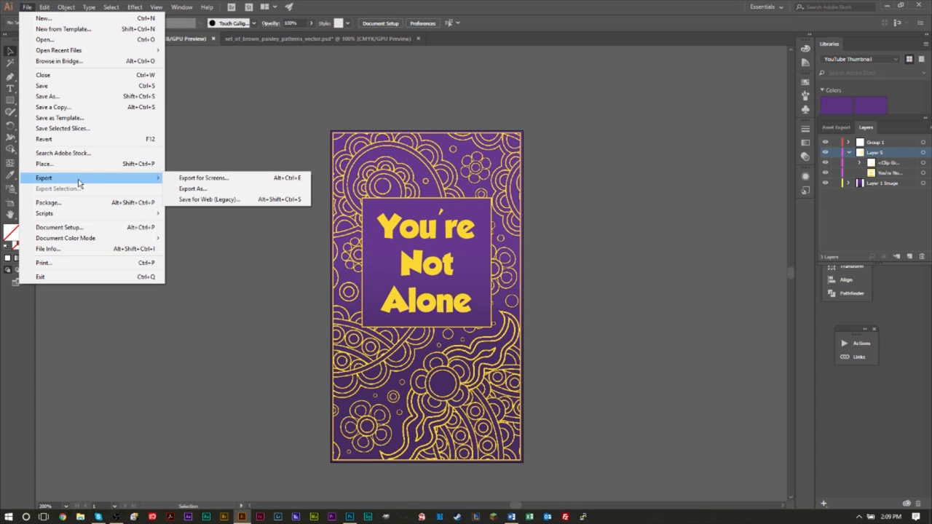
{"action": "left_click", "coordinate": [193, 188]}
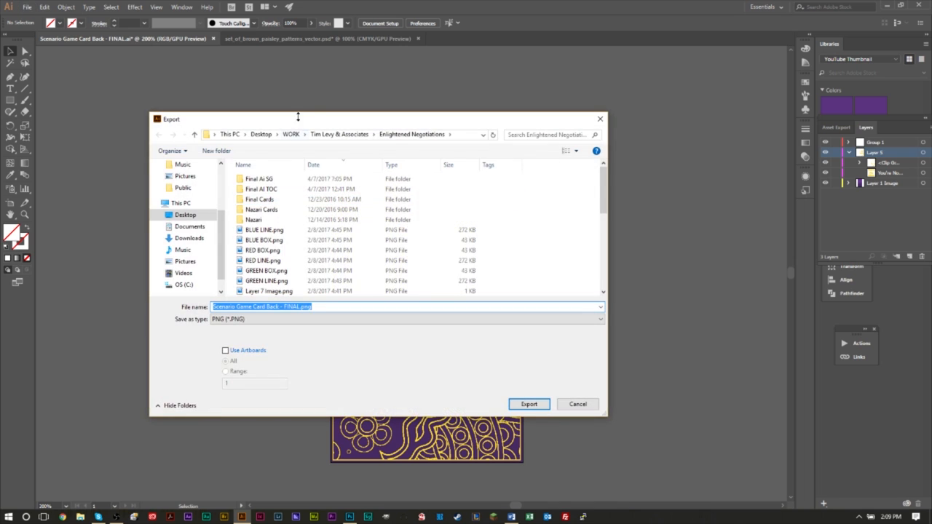
{"action": "left_click_drag", "start_coordinate": [297, 119], "coordinate": [458, 111]}
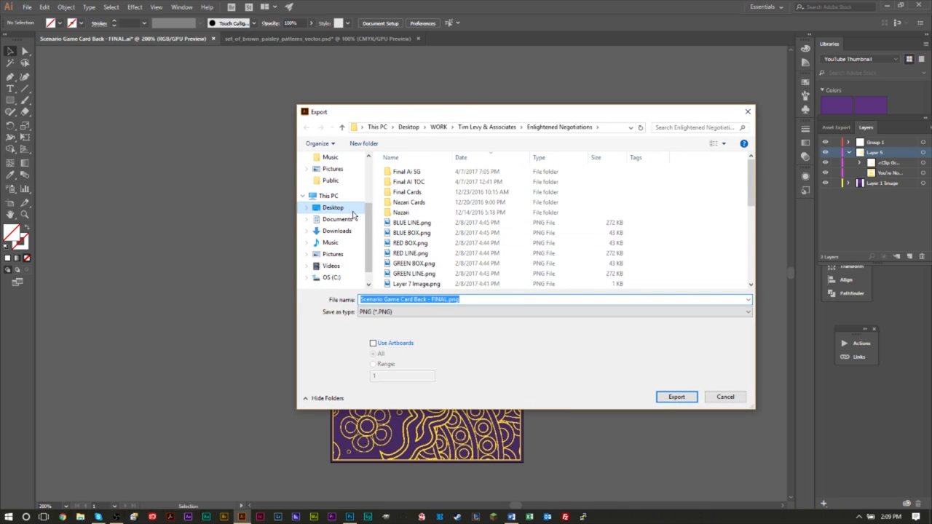
{"action": "left_click", "coordinate": [332, 208]}
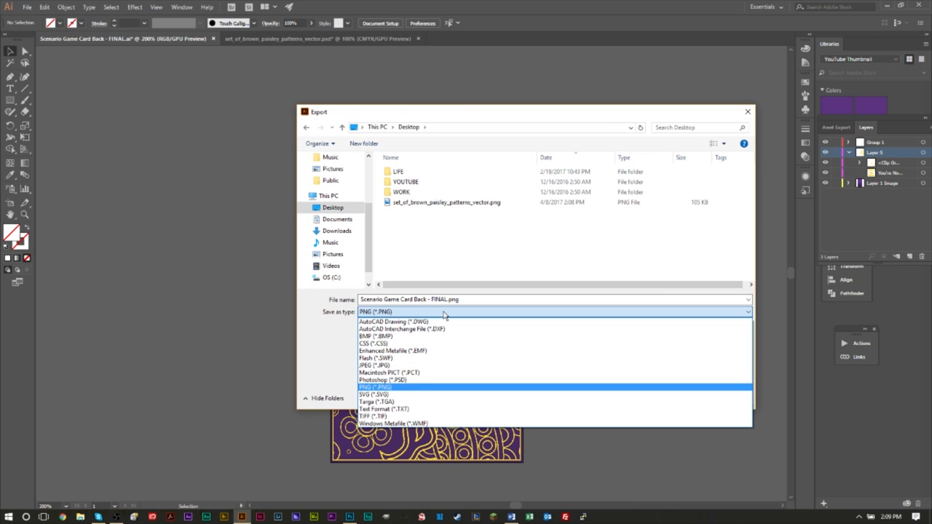
{"action": "left_click", "coordinate": [373, 365]}
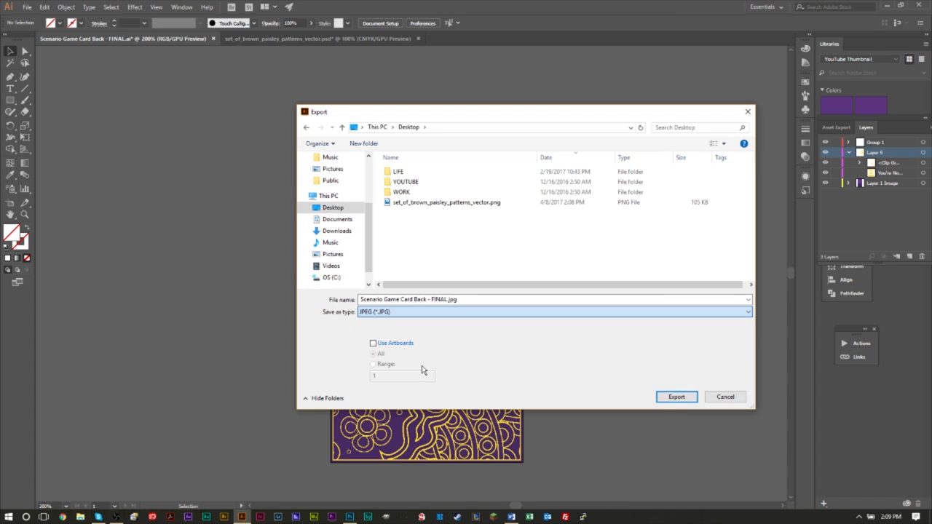
{"action": "left_click", "coordinate": [675, 397]}
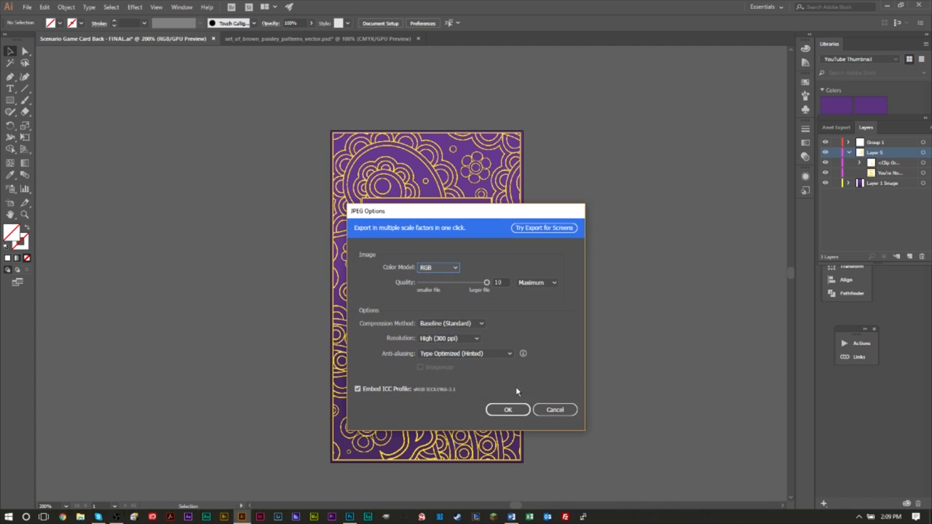
{"action": "left_click", "coordinate": [507, 409]}
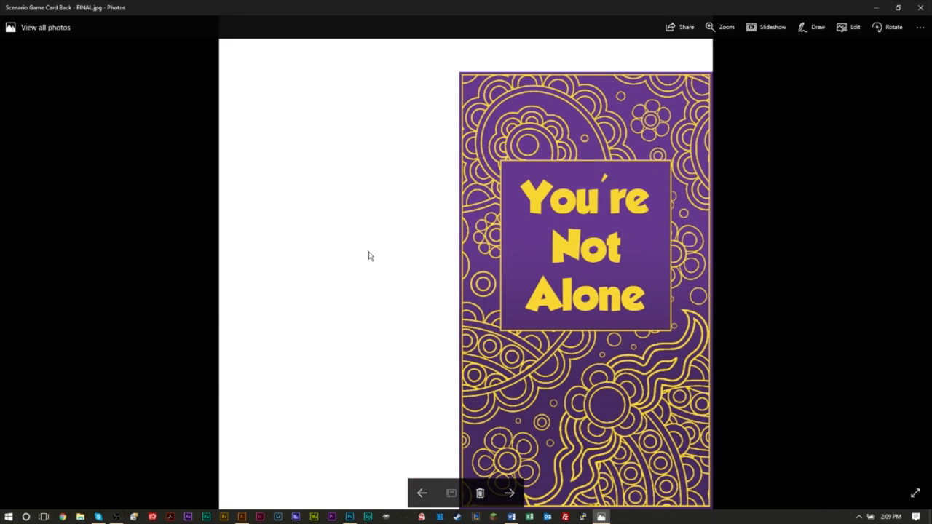
{"action": "mouse_move", "coordinate": [413, 210]}
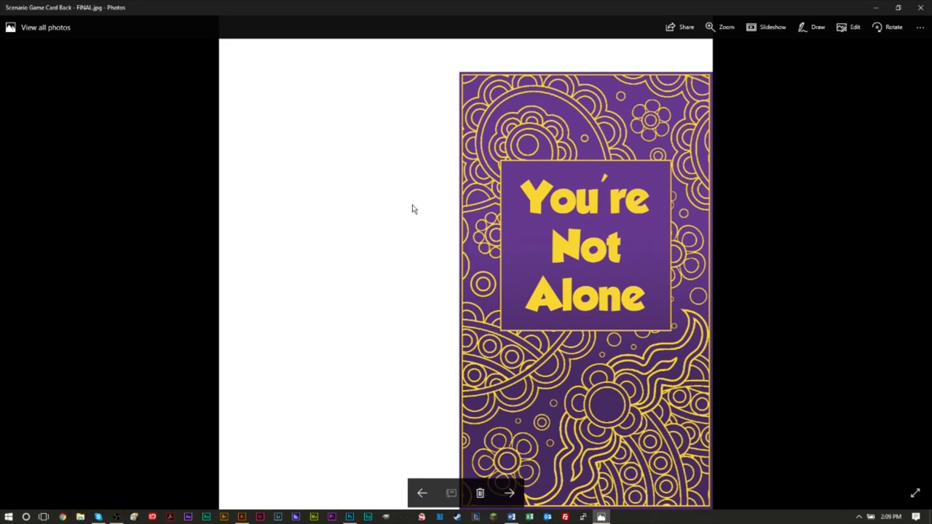
{"action": "mouse_move", "coordinate": [405, 201]}
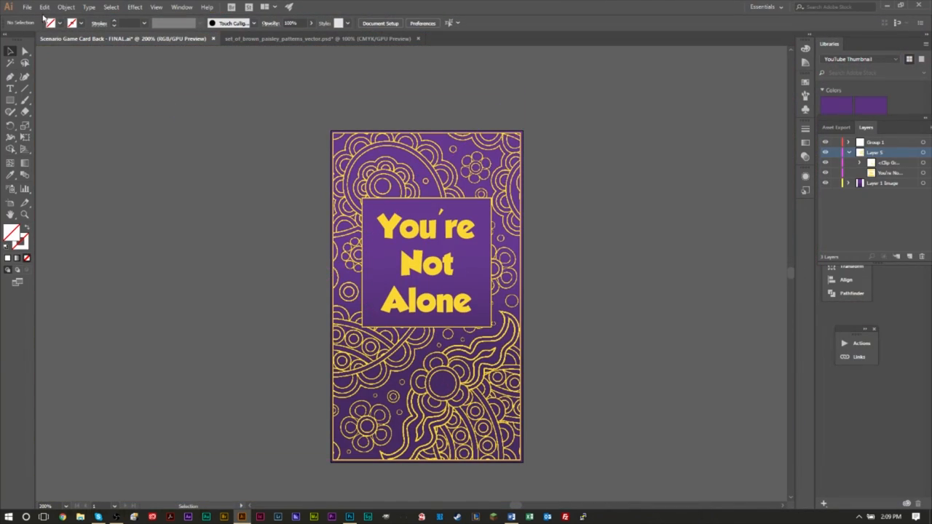
Step: Re-export the card as a JPEG with Use Artboards enabled for all artboards
{"action": "left_click", "coordinate": [27, 7]}
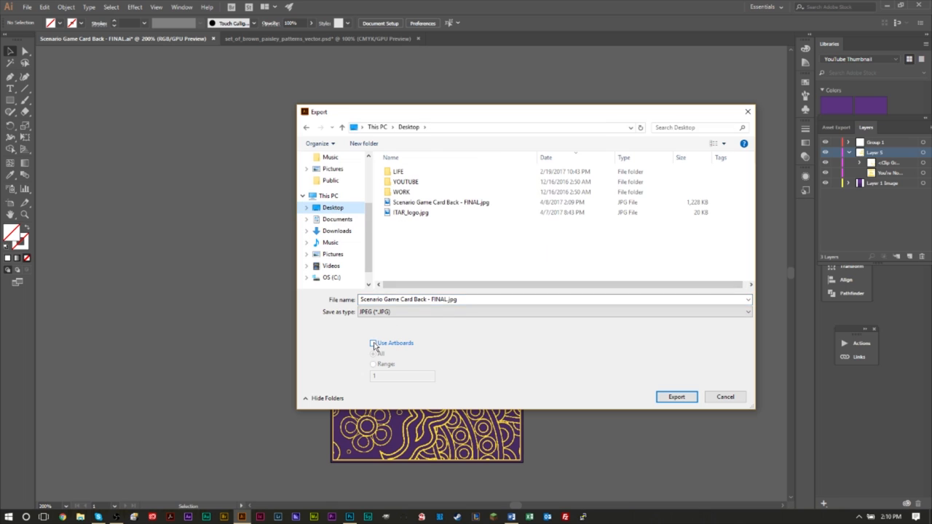
{"action": "left_click", "coordinate": [373, 343]}
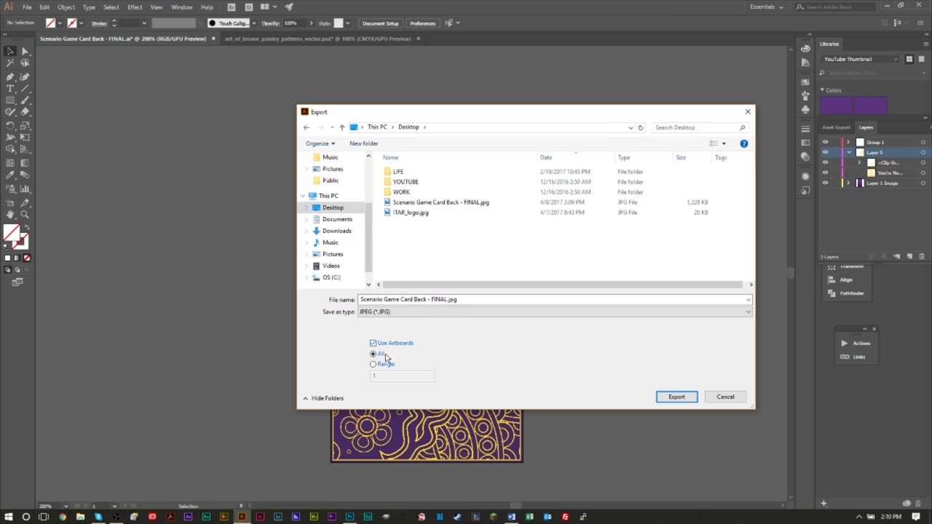
{"action": "left_click", "coordinate": [373, 343]}
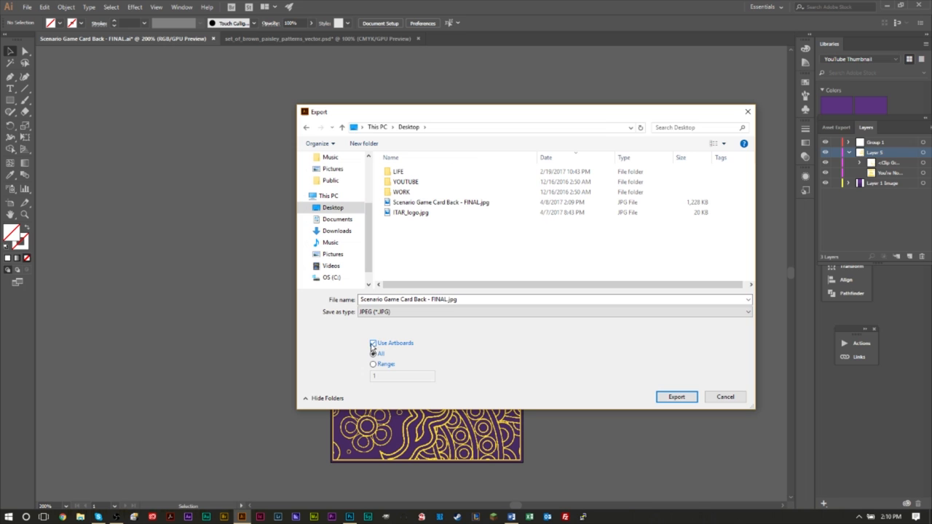
{"action": "left_click", "coordinate": [373, 343]}
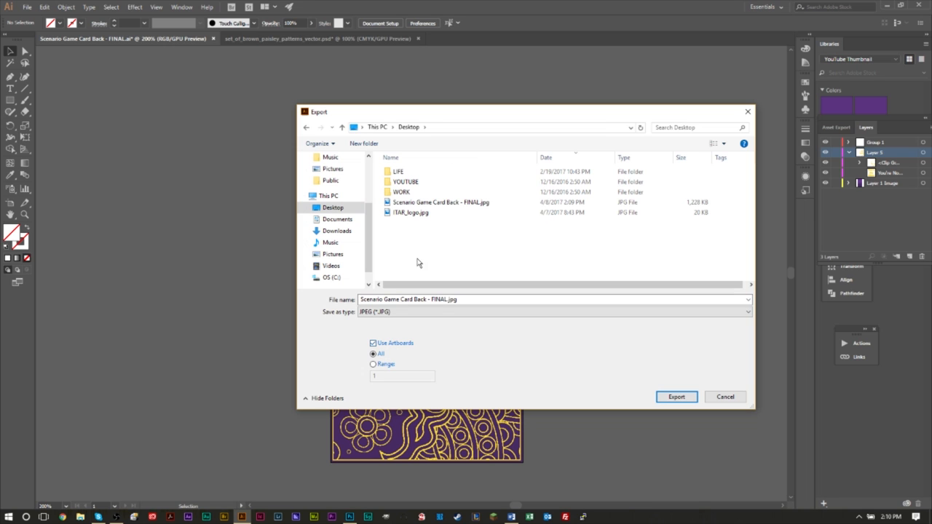
{"action": "left_click", "coordinate": [674, 397]}
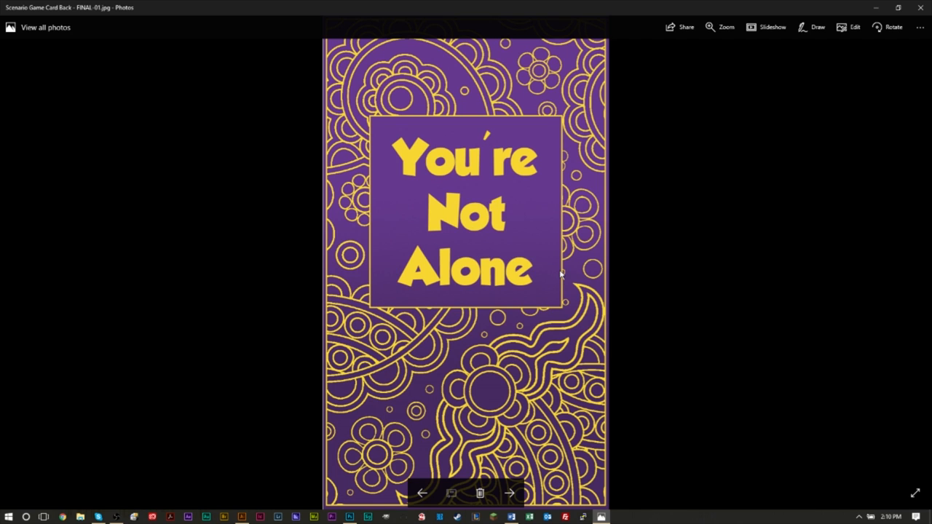
{"action": "mouse_move", "coordinate": [554, 286]}
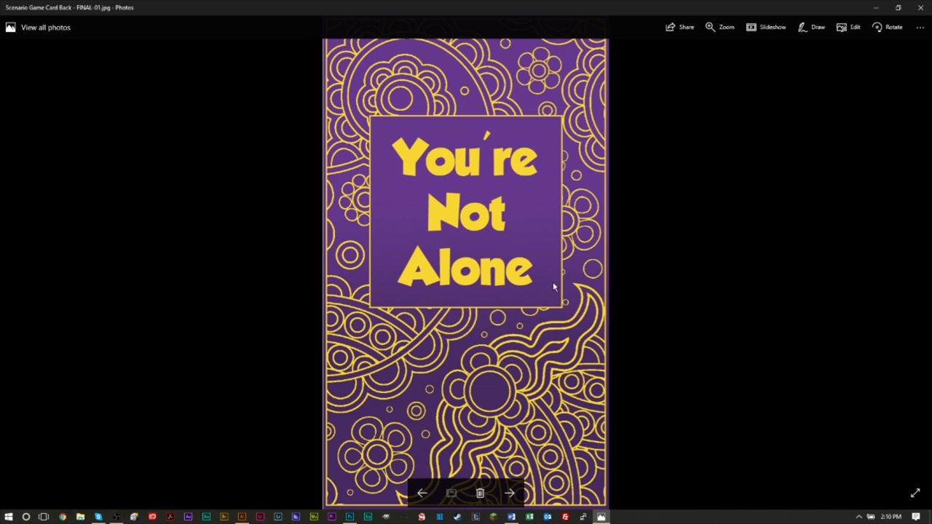
{"action": "mouse_move", "coordinate": [527, 260]}
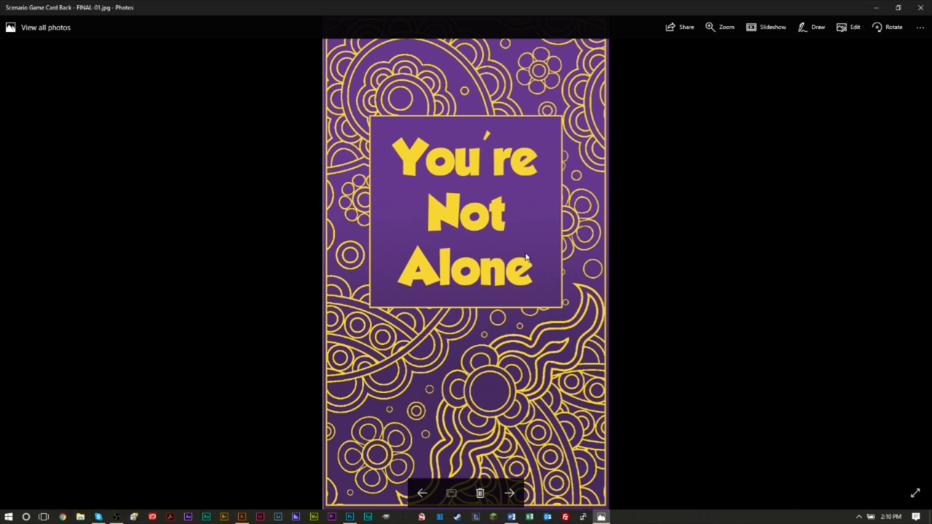
{"action": "mouse_move", "coordinate": [514, 253]}
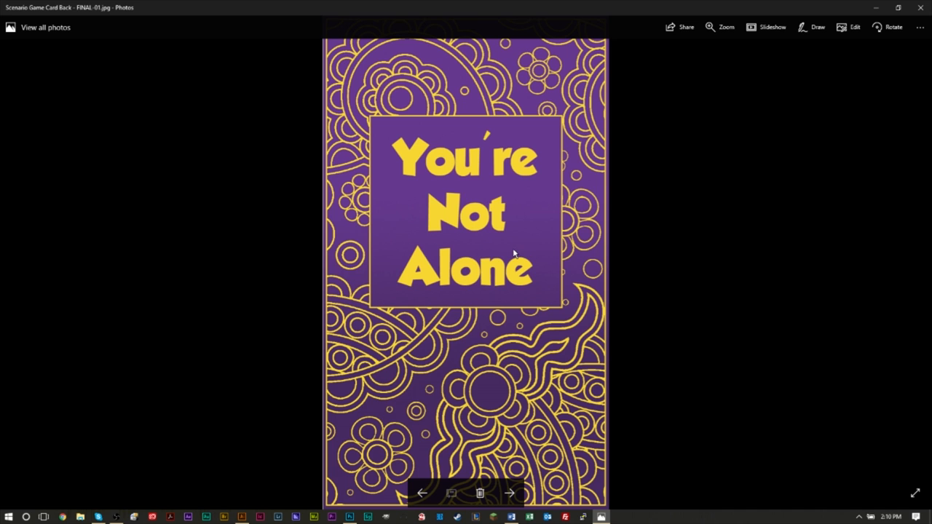